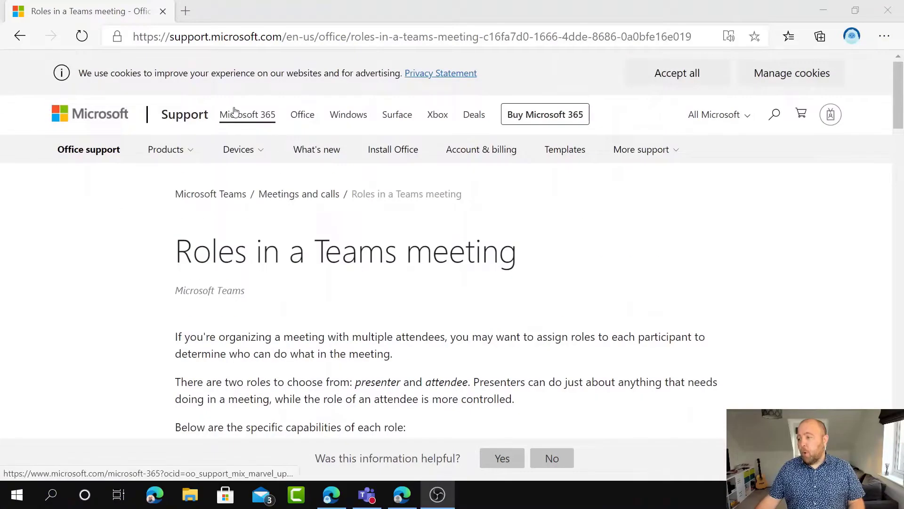
- Scroll through the Teams calendar to the 16:00 slot on 7 Nov 2020
scroll("down", 3)
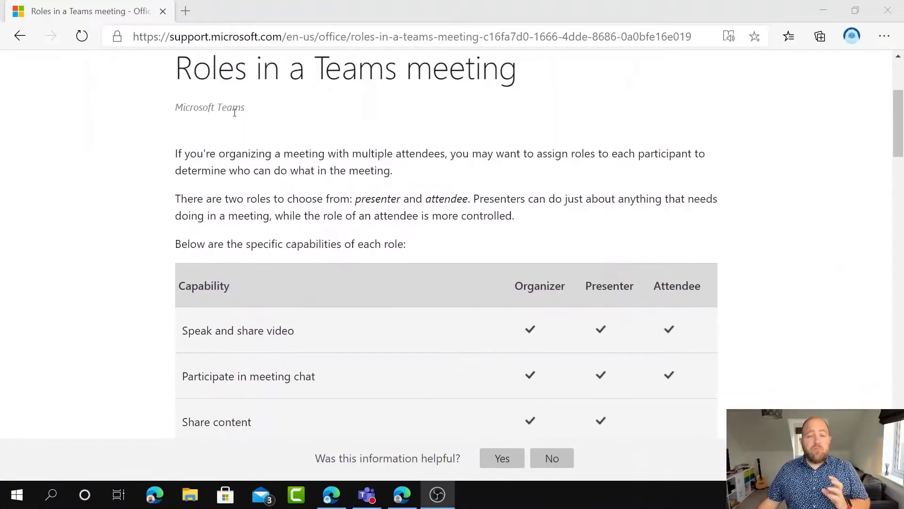
scroll("down", 3)
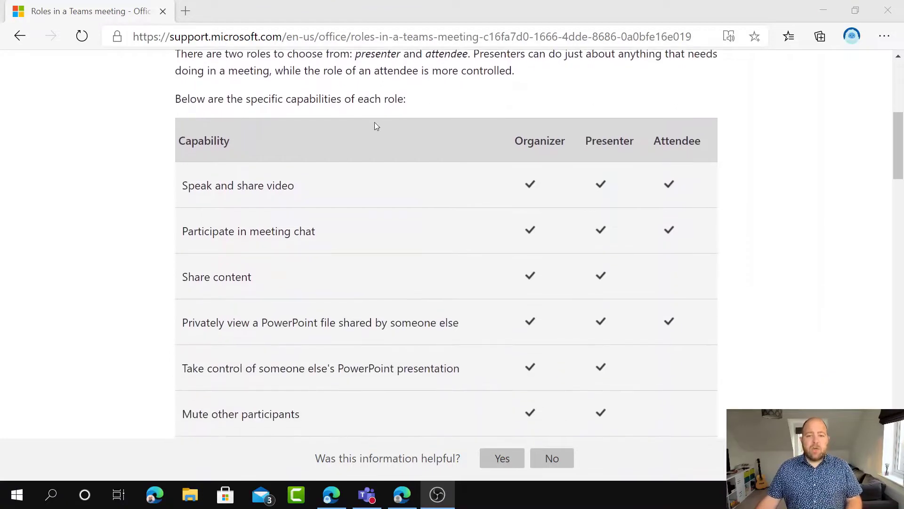
scroll("down", 3)
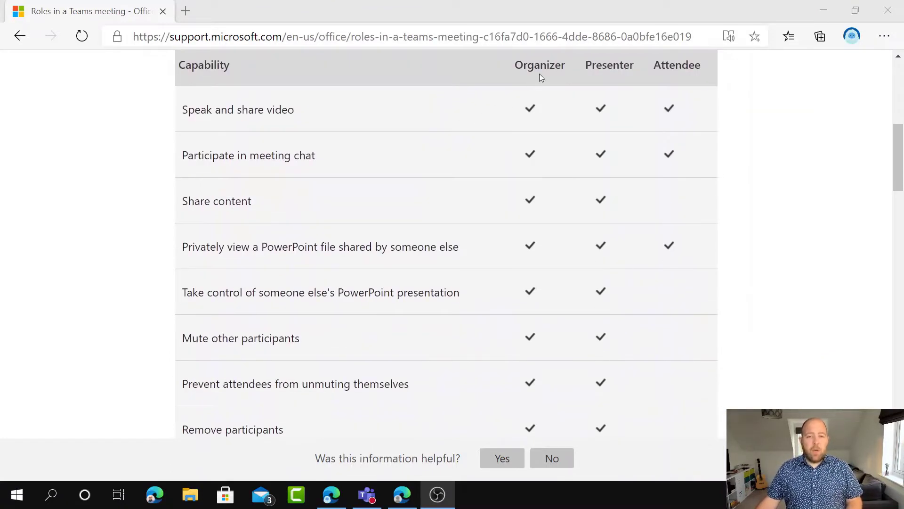
mouse_move(667, 78)
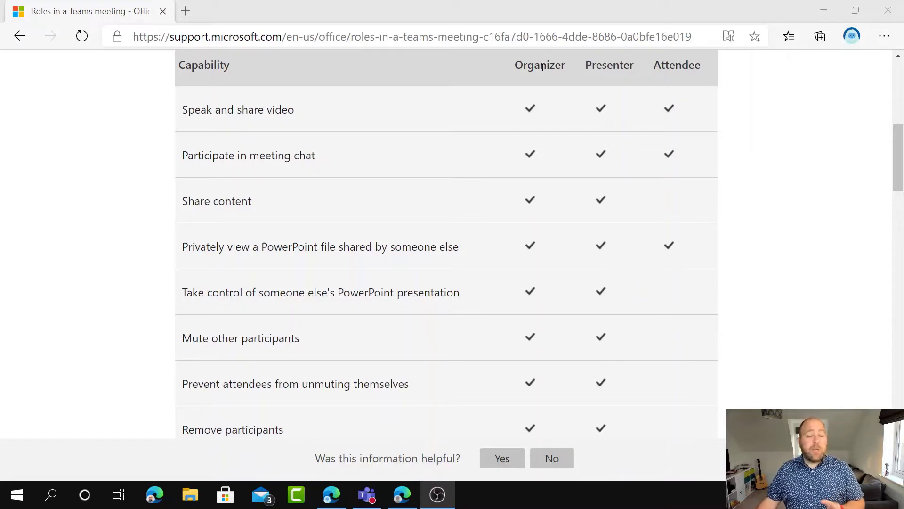
scroll("down", 3)
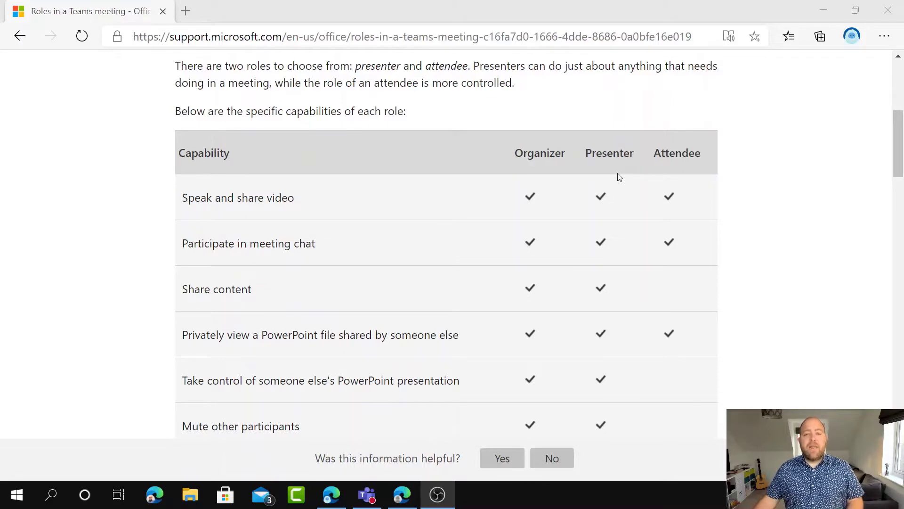
mouse_move(700, 177)
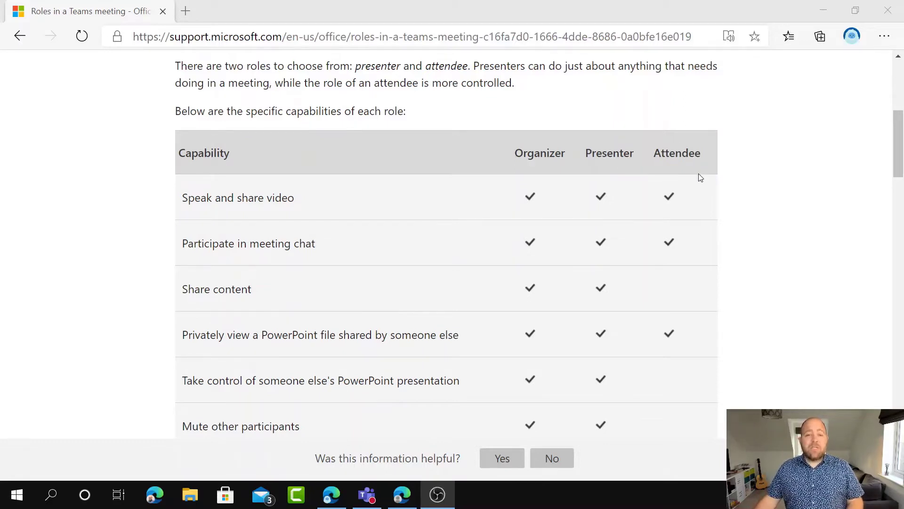
mouse_move(685, 193)
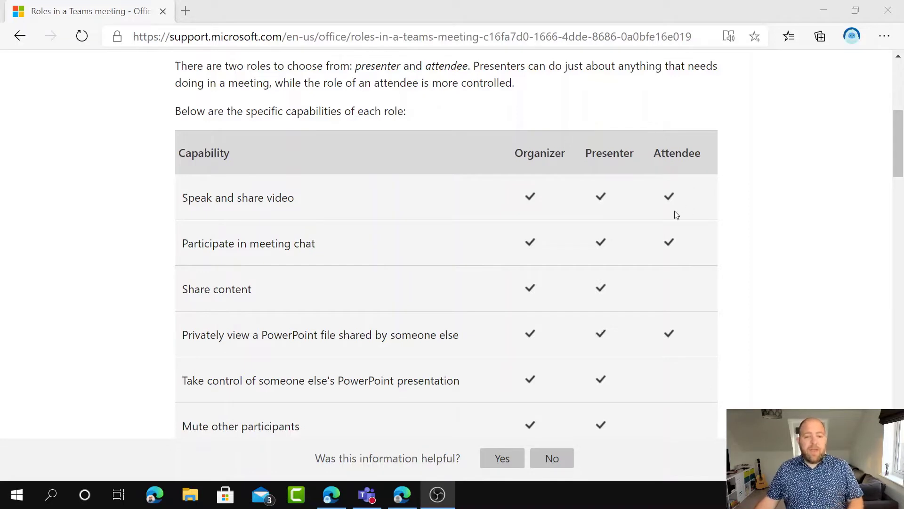
mouse_move(650, 314)
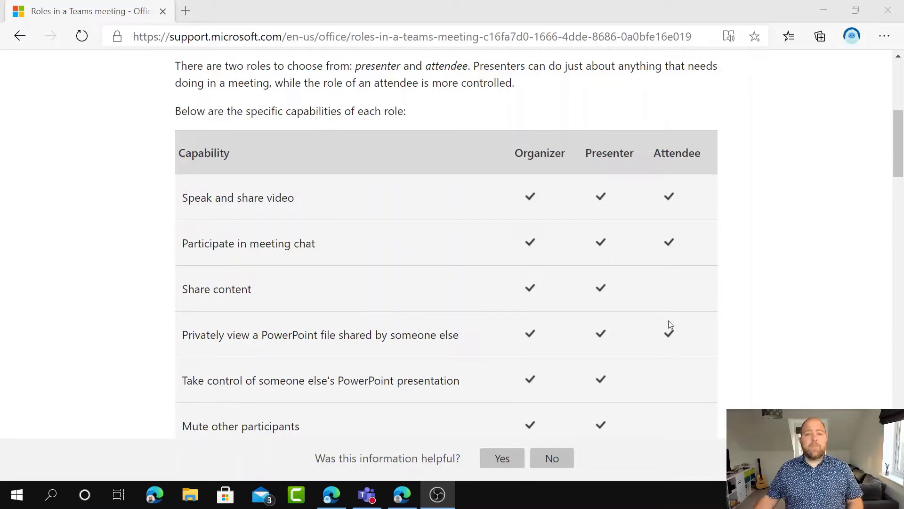
mouse_move(624, 281)
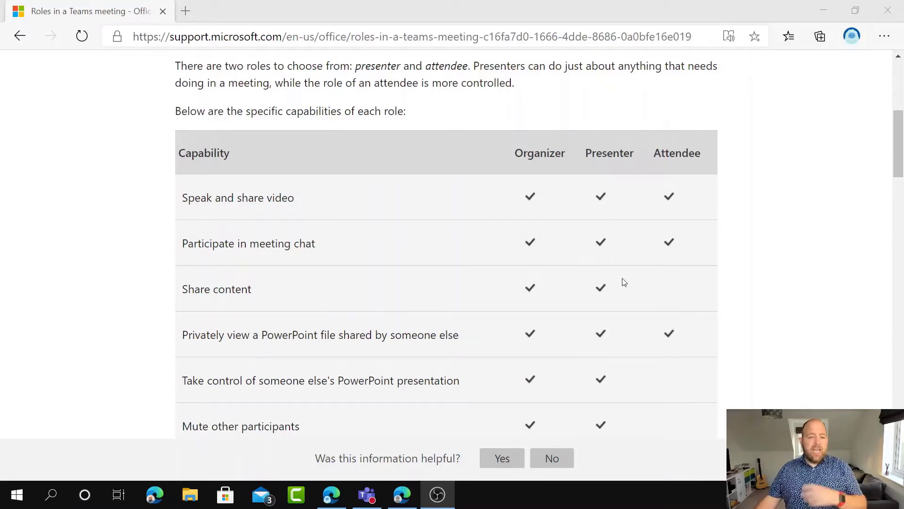
scroll("down", 3)
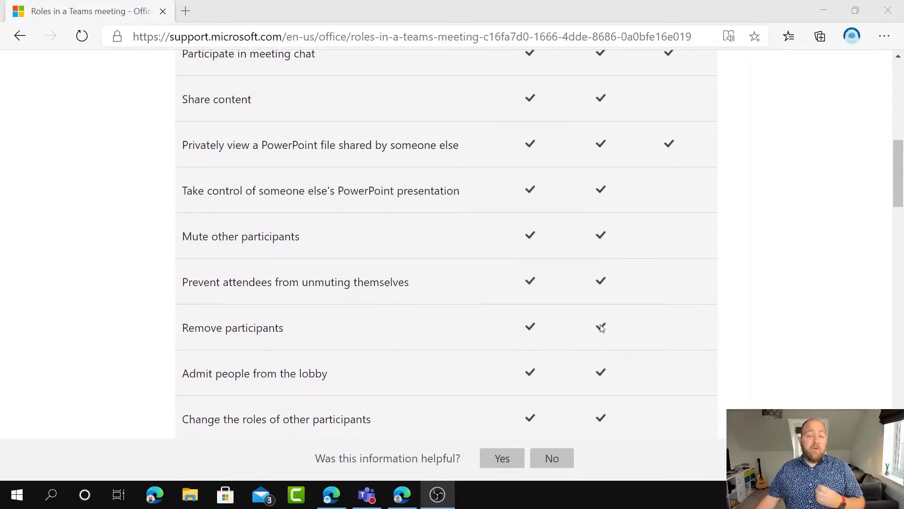
scroll("down", 3)
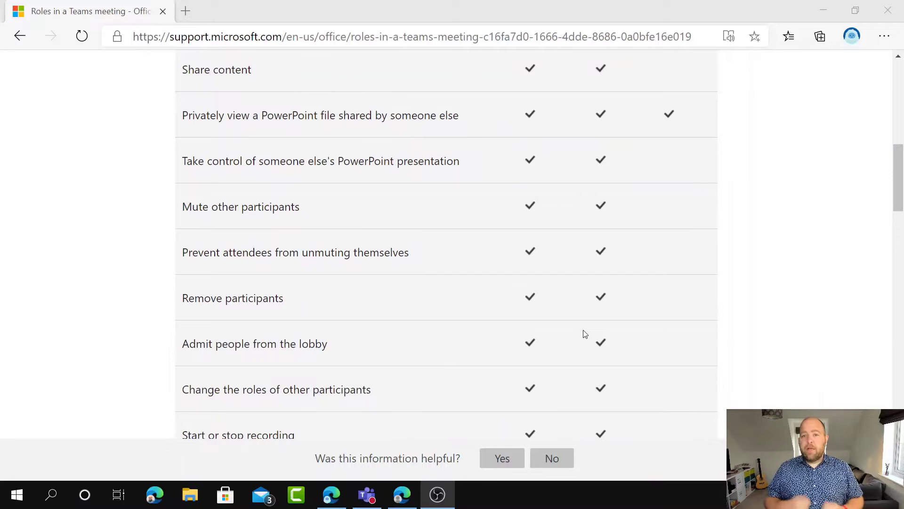
scroll("up", 3)
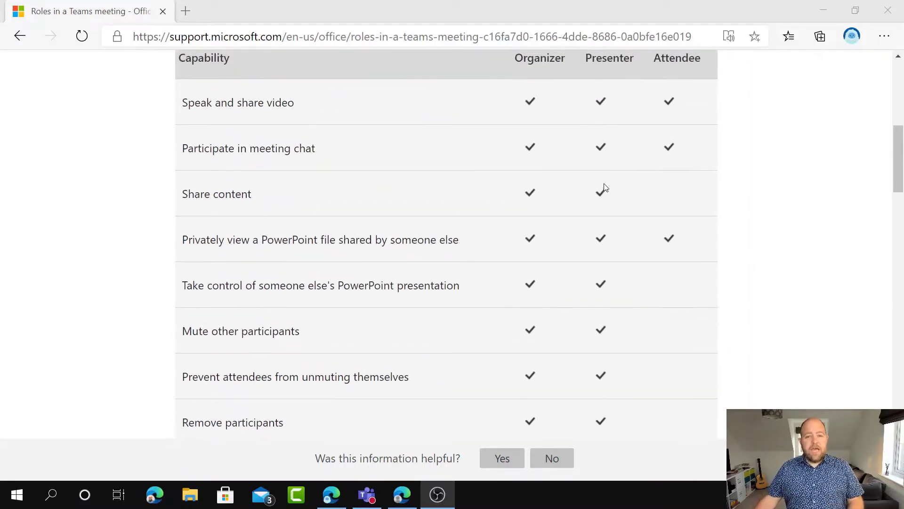
scroll("up", 3)
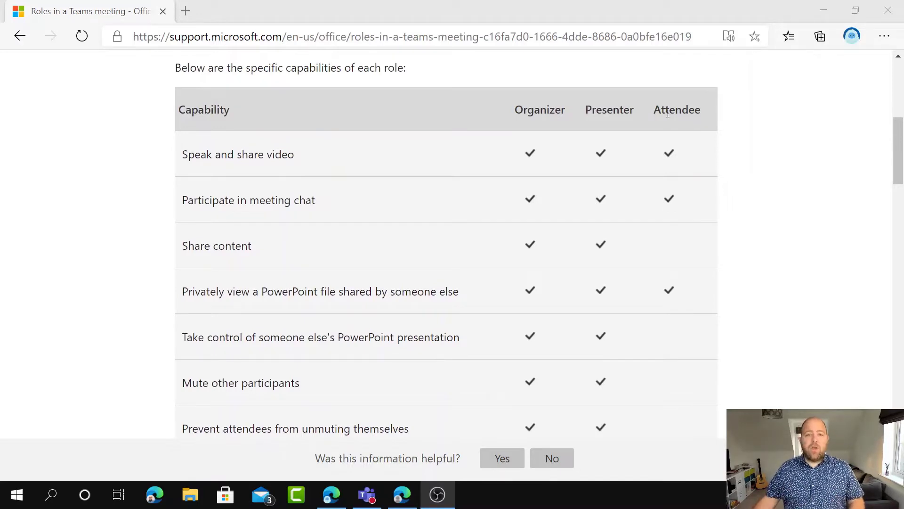
mouse_move(682, 153)
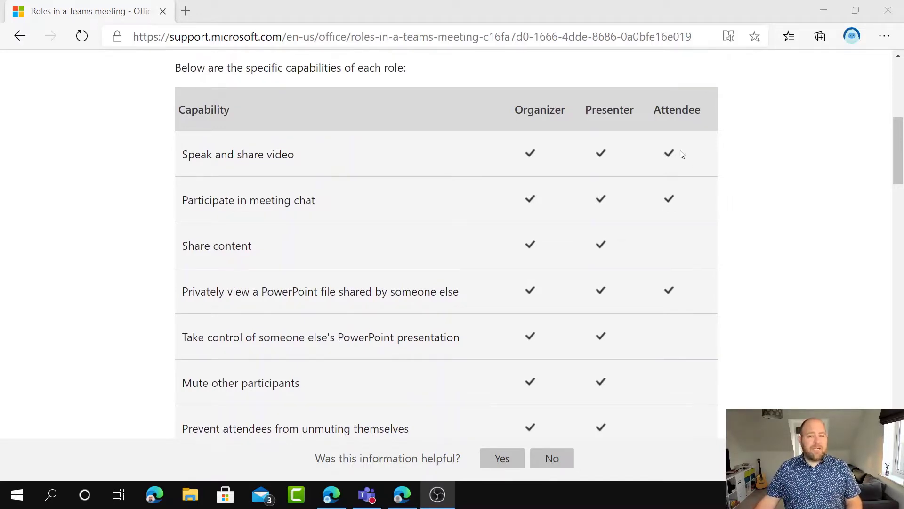
mouse_move(366, 453)
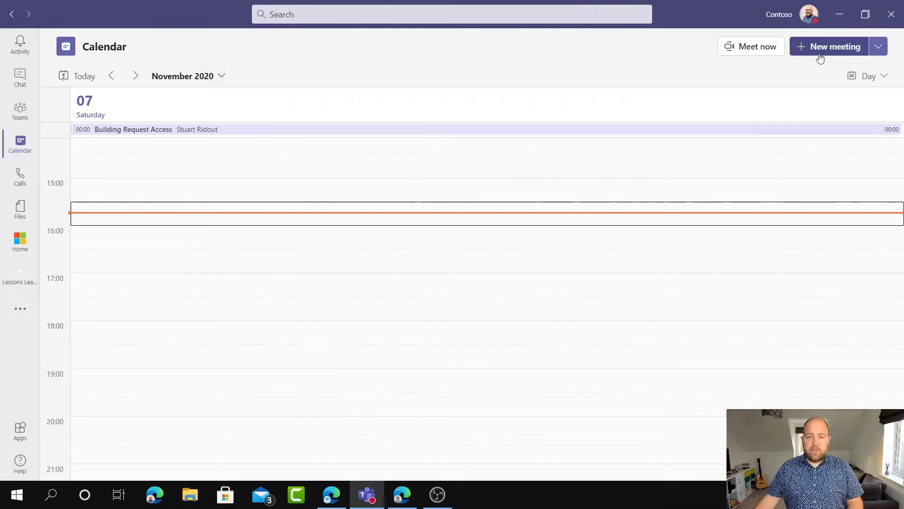
left_click(834, 46)
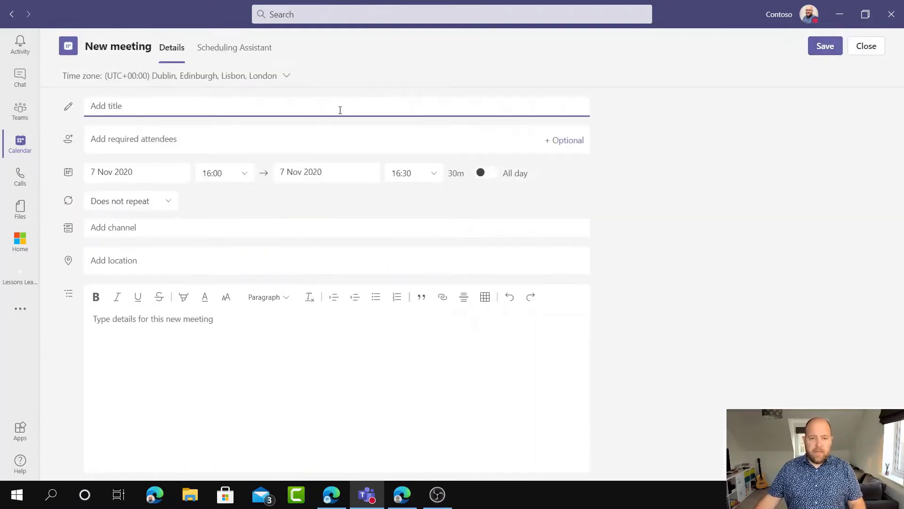
type("Hard mute test")
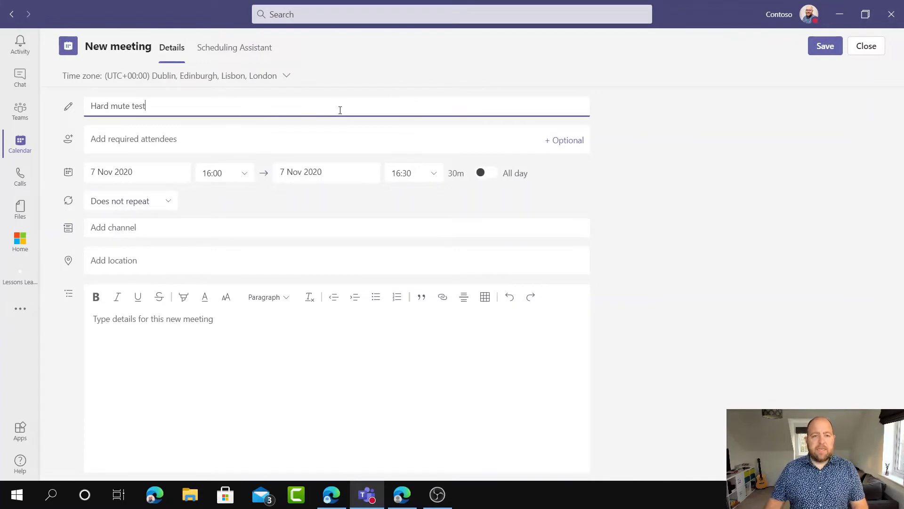
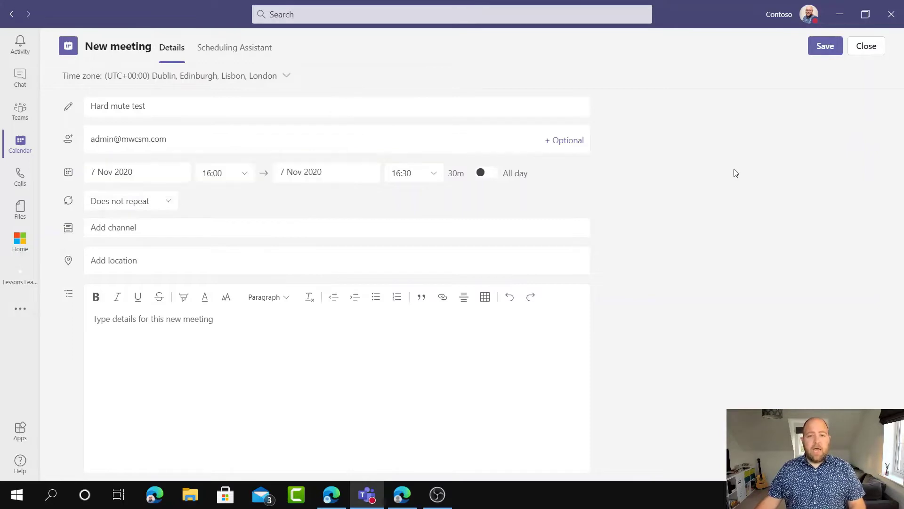
left_click(825, 46)
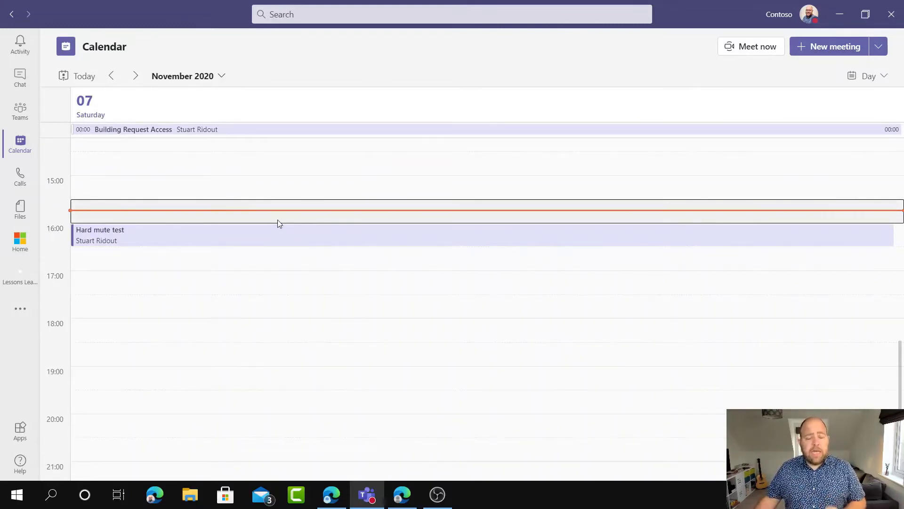
- Open the Hard mute test meeting's full details and then its Meeting options page
left_click(99, 235)
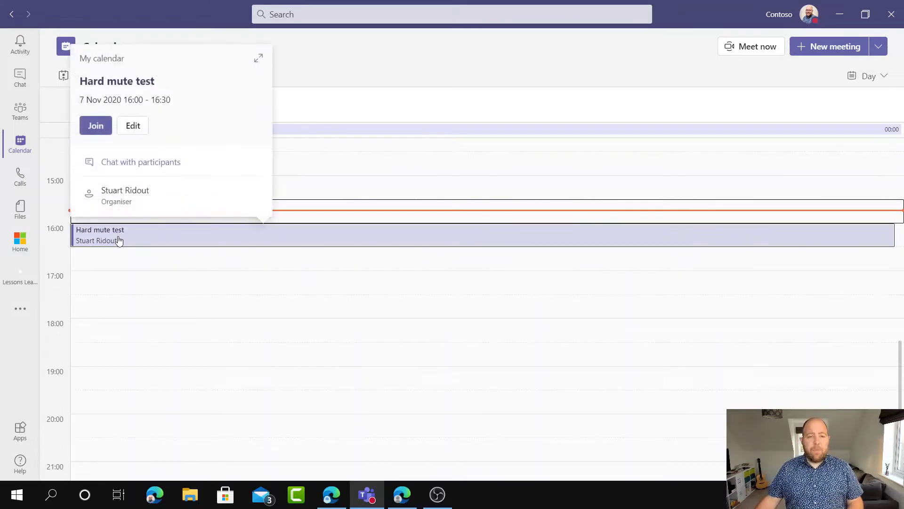
left_click(258, 59)
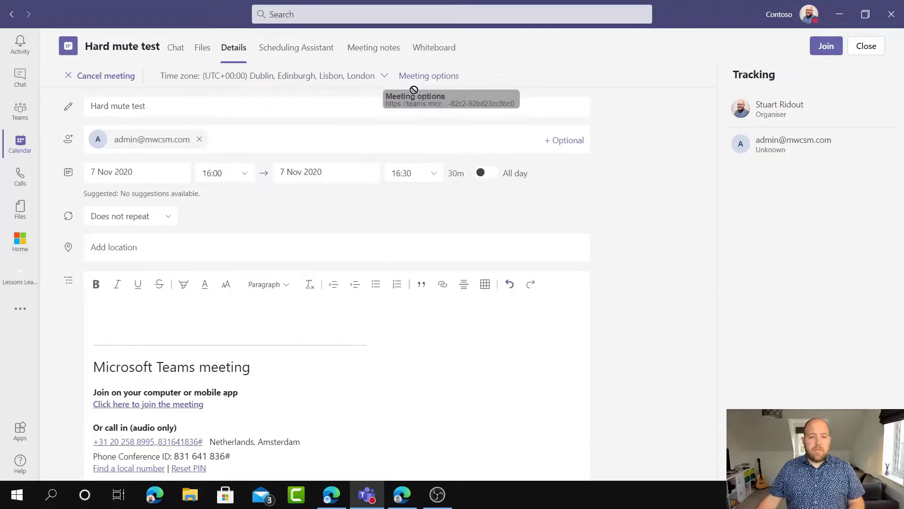
mouse_move(353, 206)
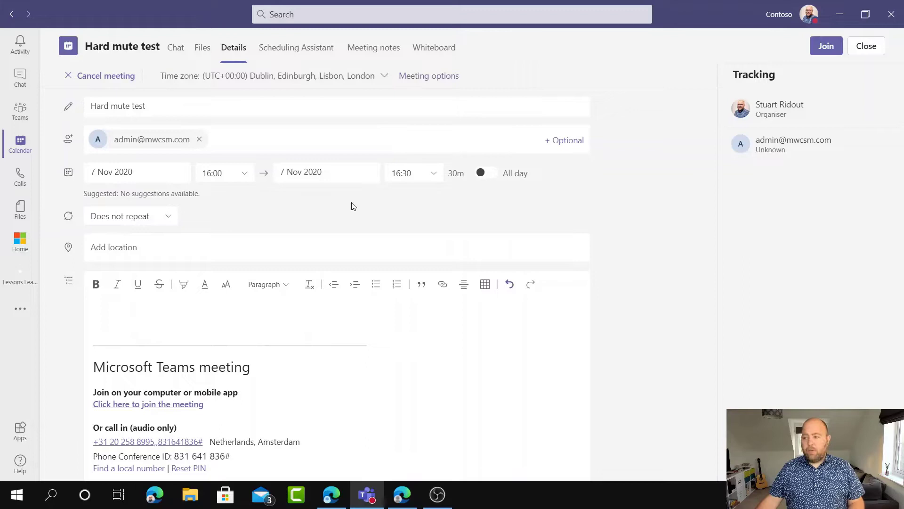
scroll("down", 3)
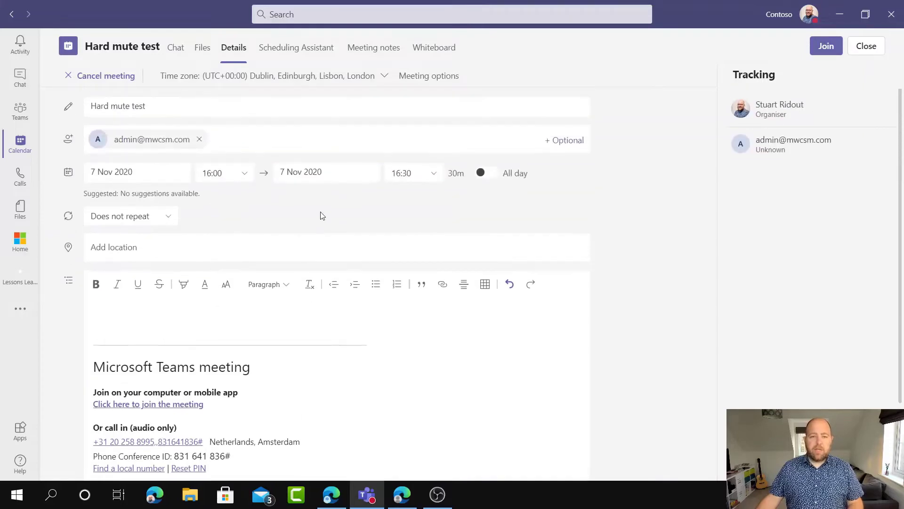
left_click(429, 75)
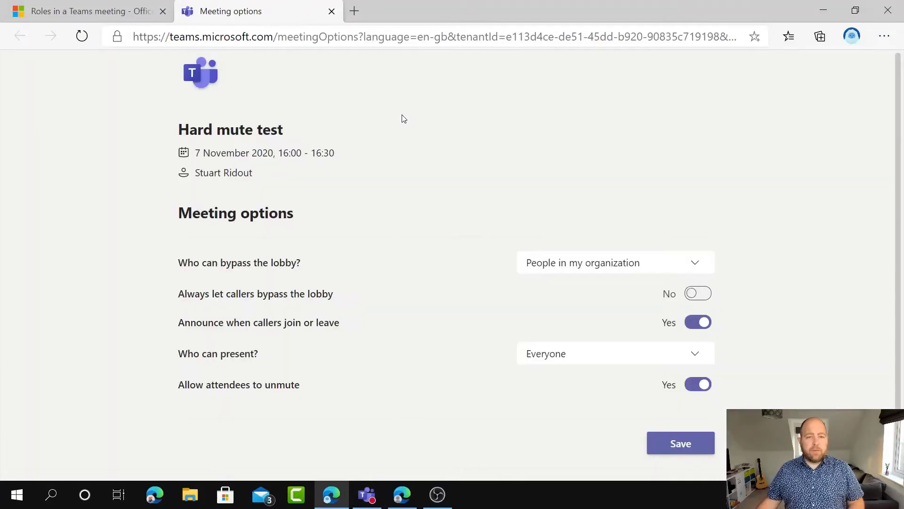
scroll("down", 3)
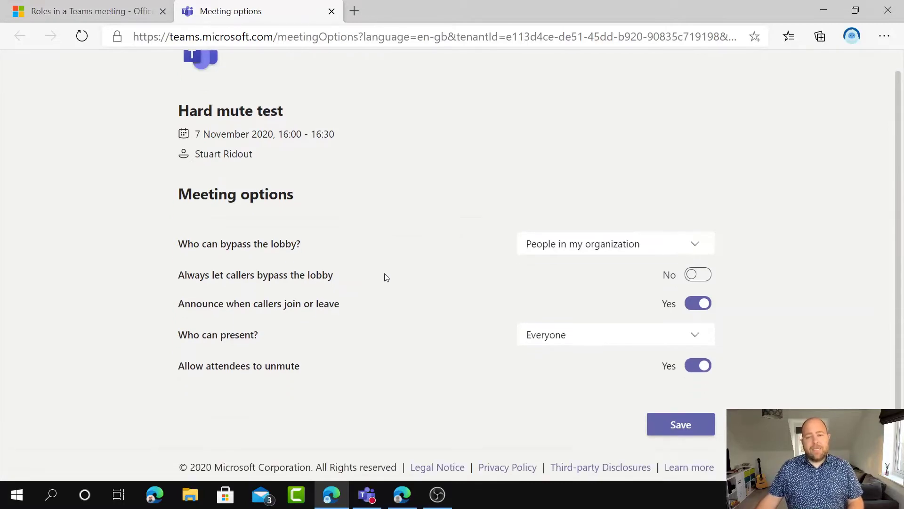
mouse_move(369, 231)
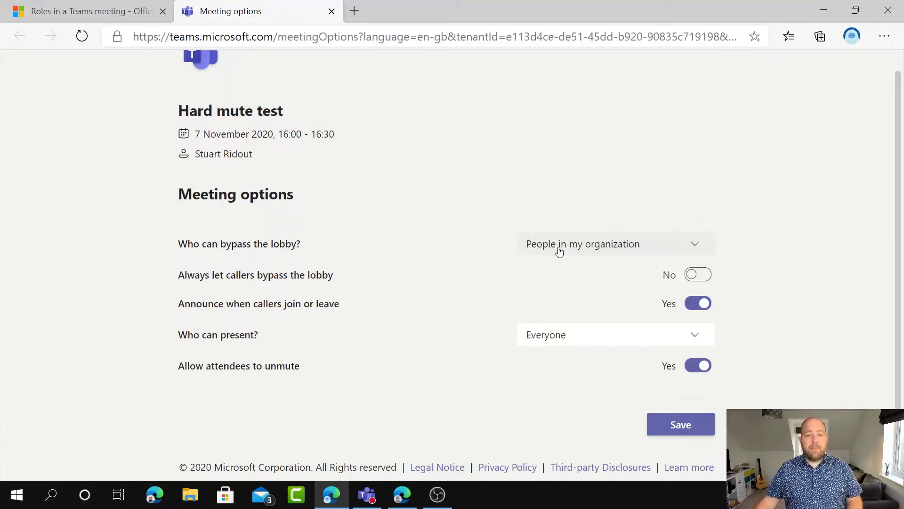
left_click(615, 243)
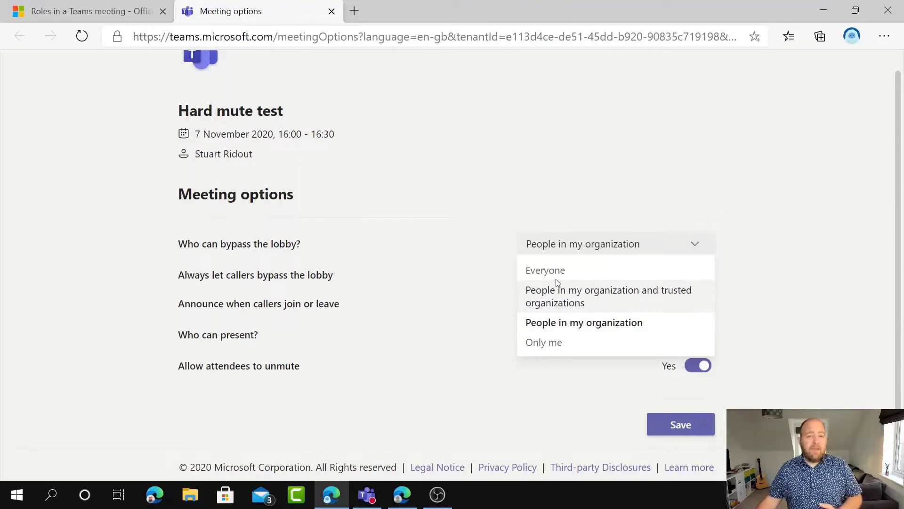
mouse_move(565, 271)
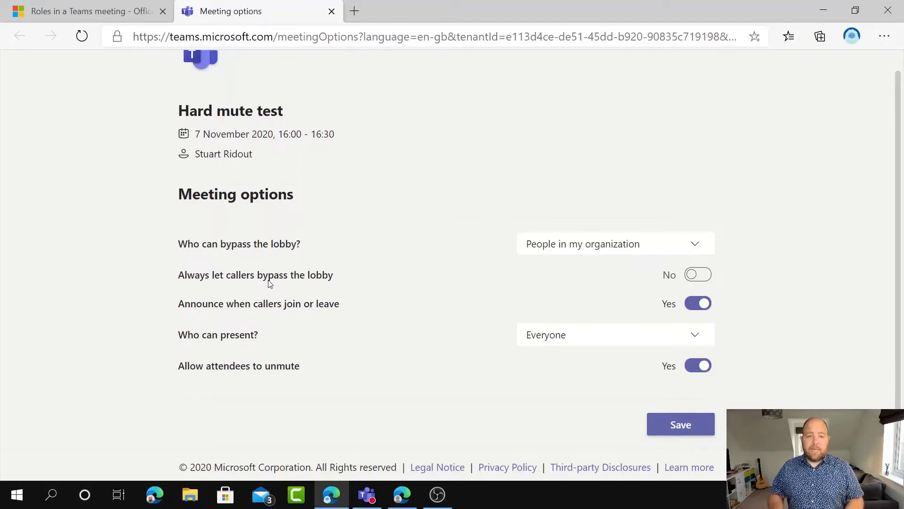
mouse_move(253, 326)
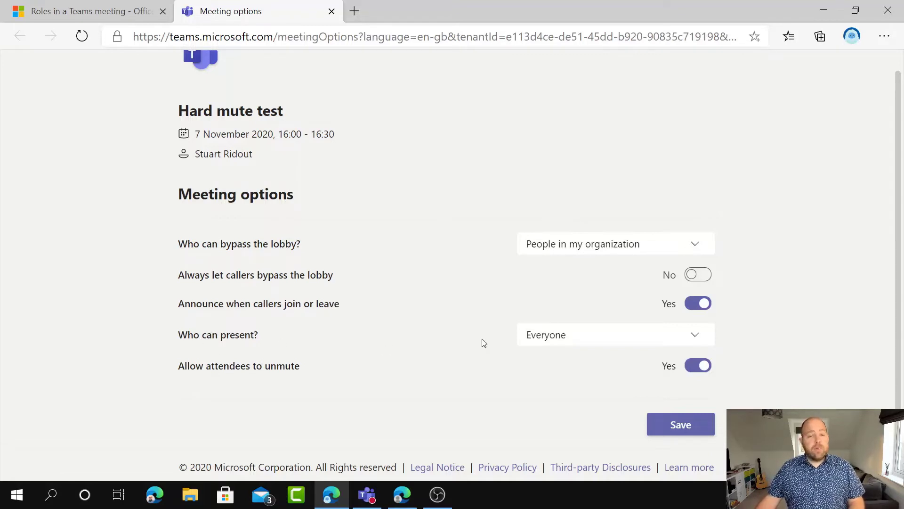
left_click(615, 334)
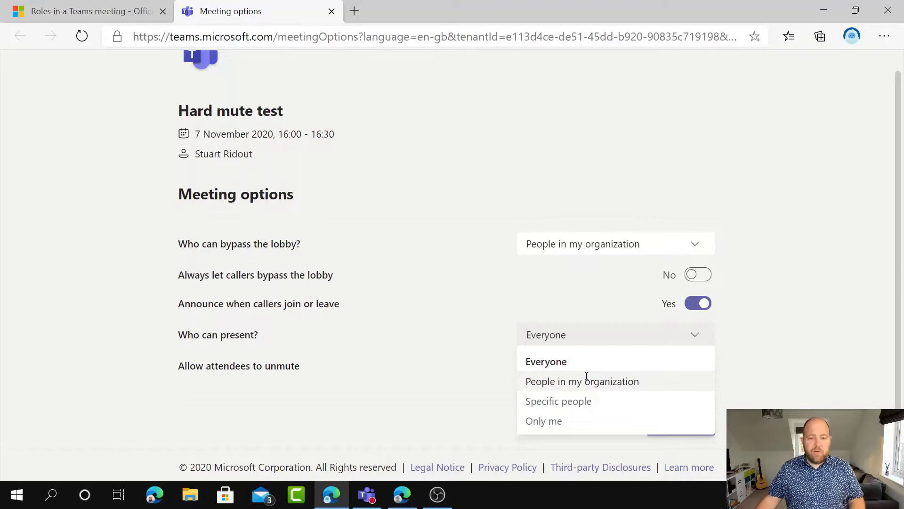
- Set 'Who can present?' to Only me after briefly trying Specific people
left_click(558, 401)
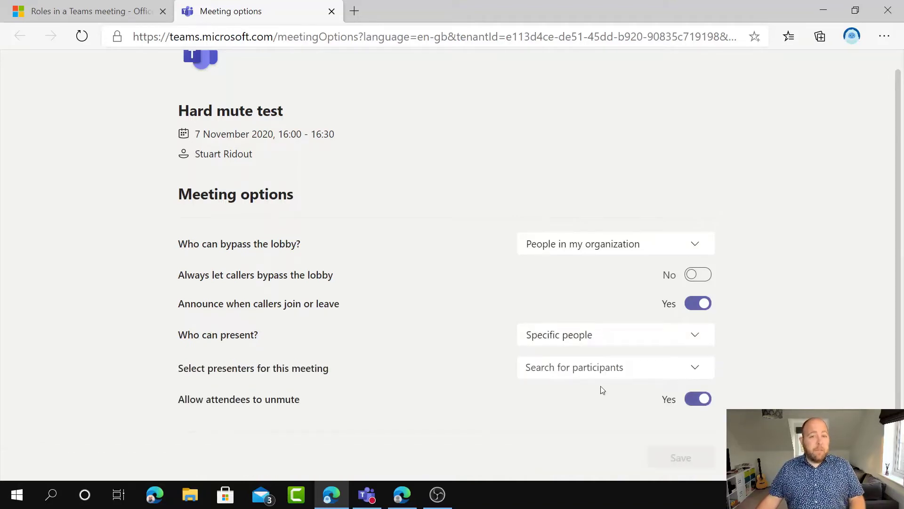
left_click(576, 367)
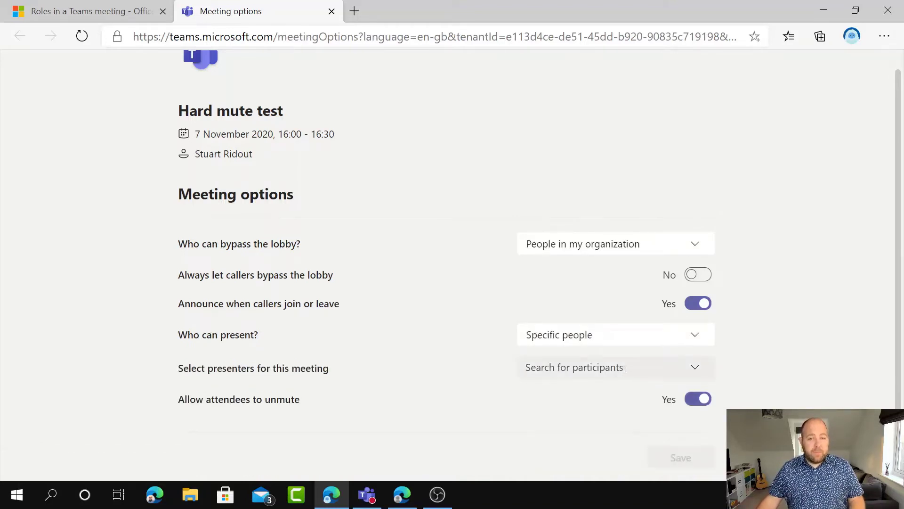
left_click(615, 334)
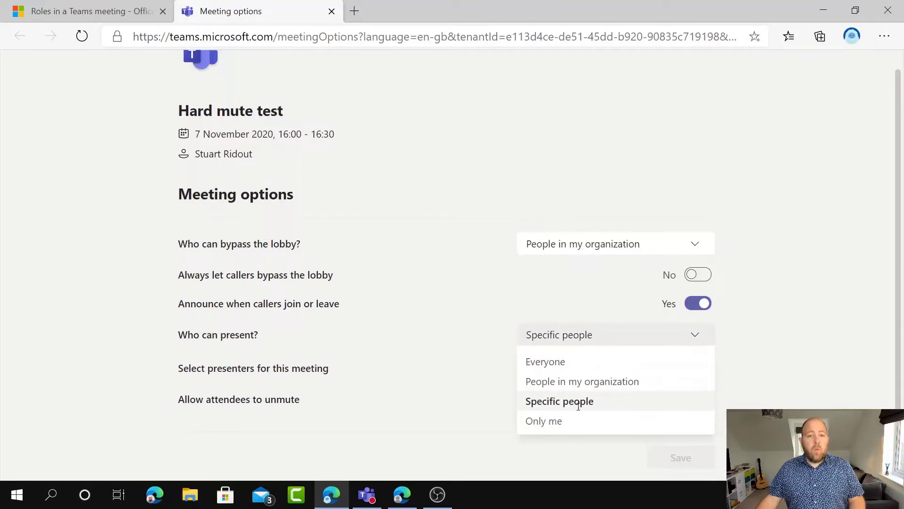
left_click(543, 420)
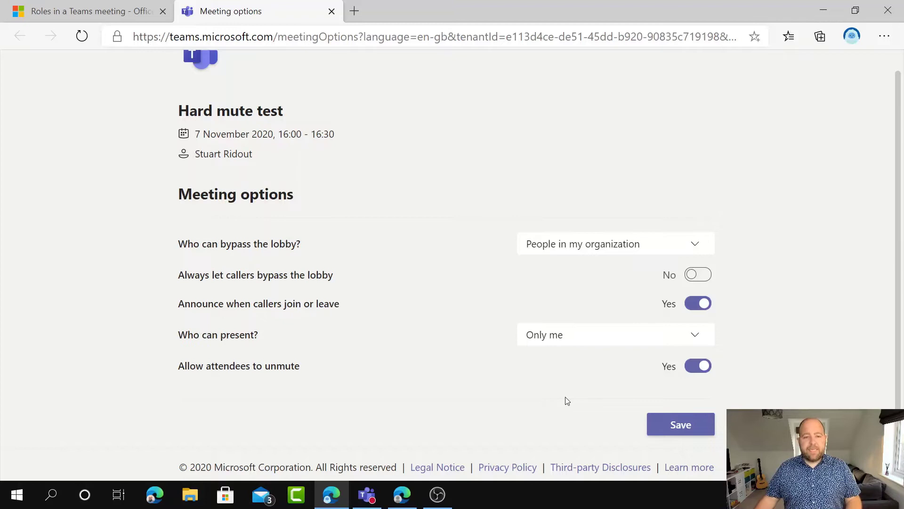
mouse_move(230, 365)
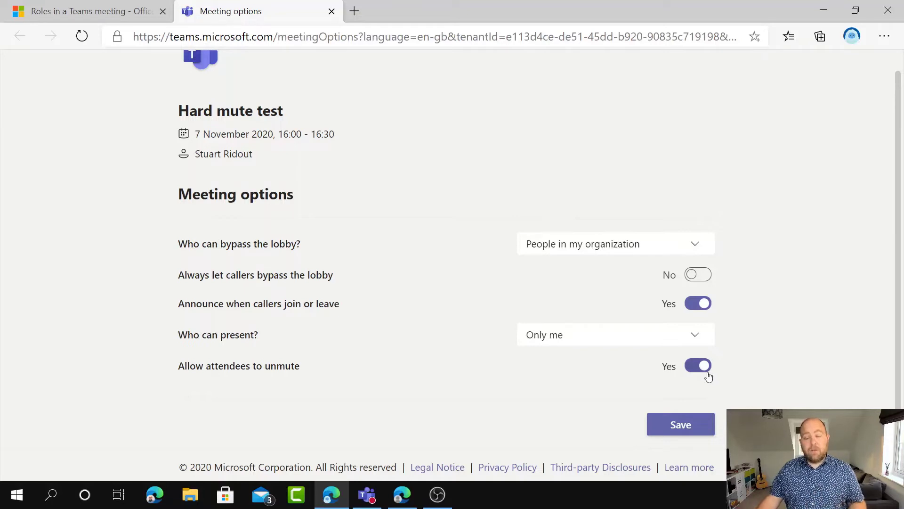
- Switch 'Allow attendees to unmute' to No and save the meeting options
left_click(698, 365)
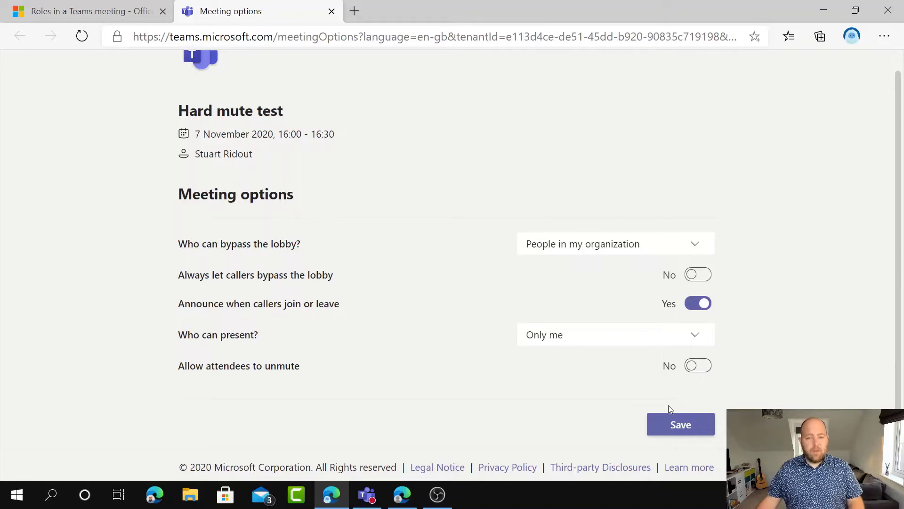
left_click(680, 424)
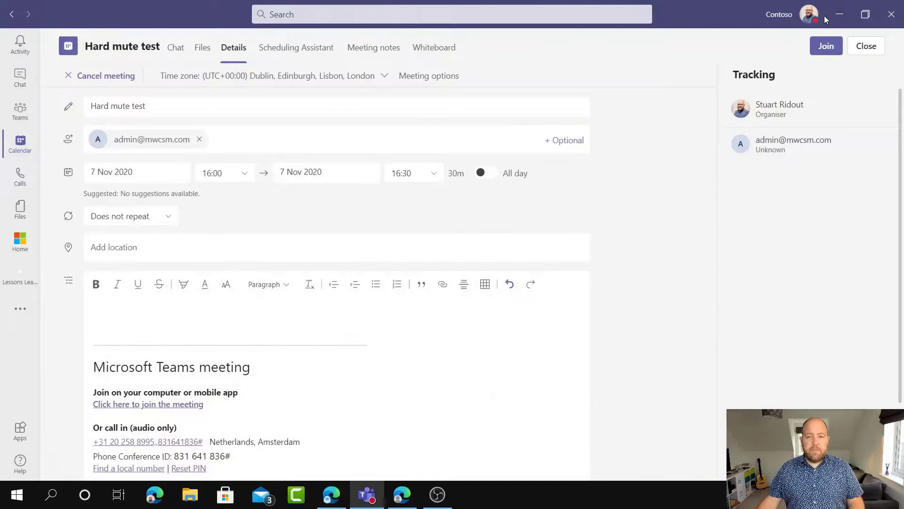
- Join the Hard mute test meeting as organiser with the microphone off
left_click(825, 45)
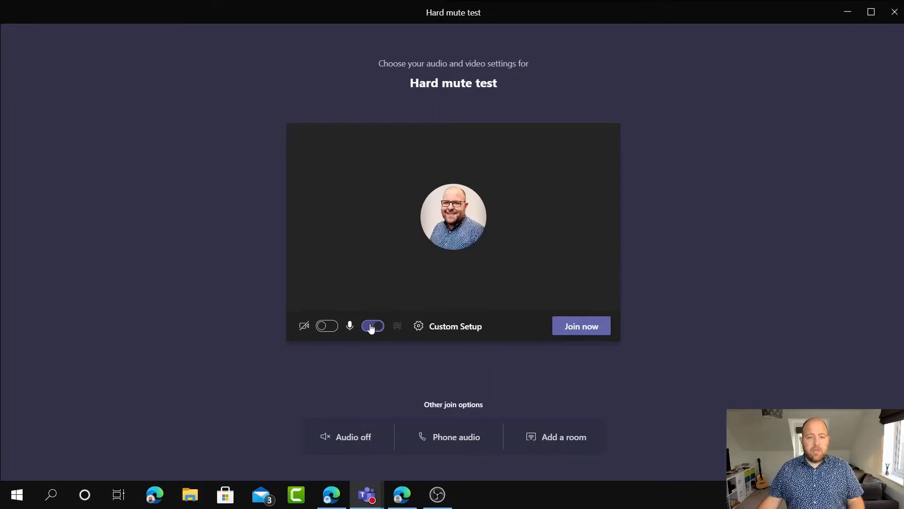
left_click(372, 326)
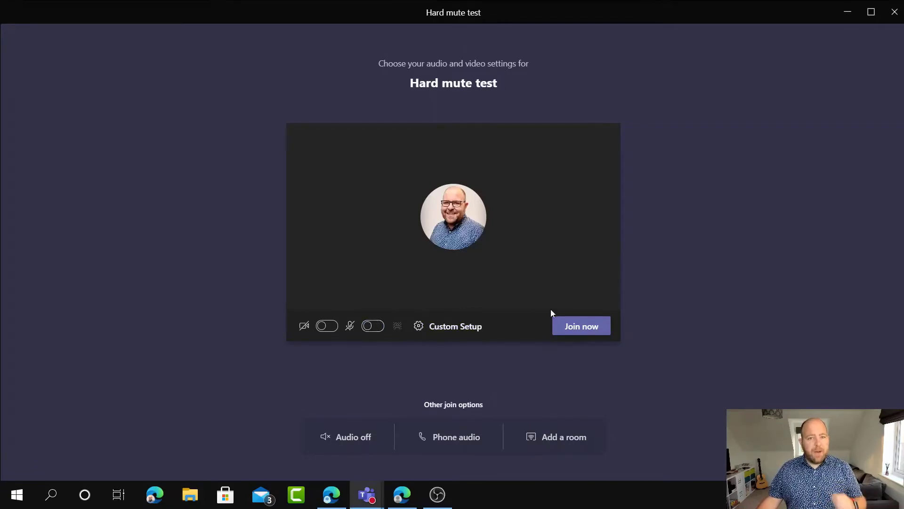
left_click(581, 325)
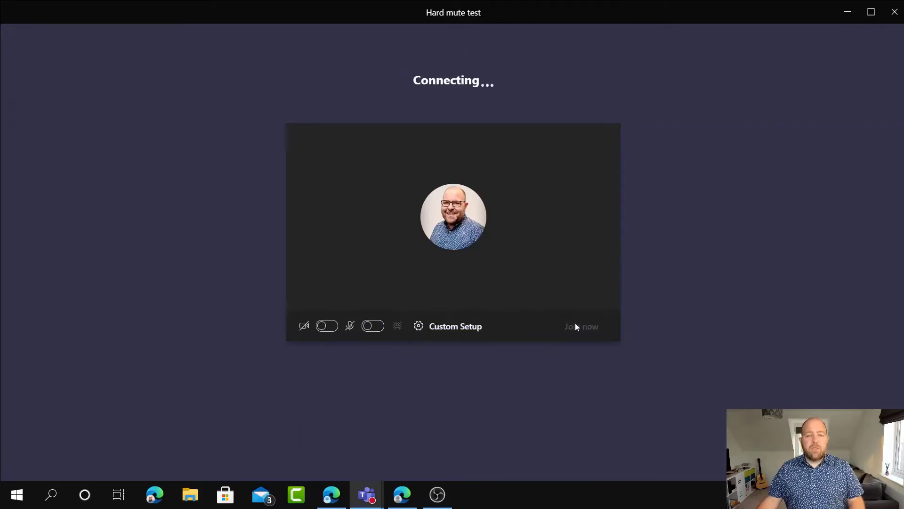
left_click(581, 326)
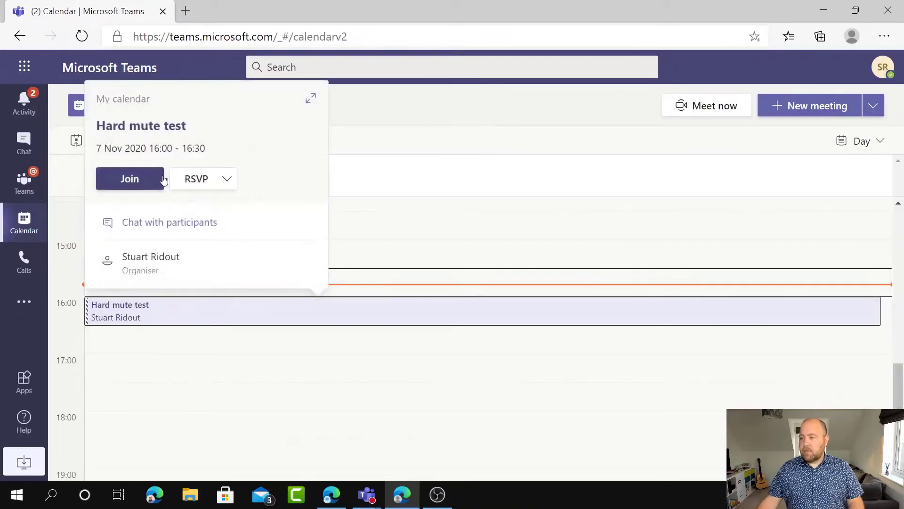
- Request to join Hard mute test from the web client as a second attendee, landing in the lobby
left_click(129, 178)
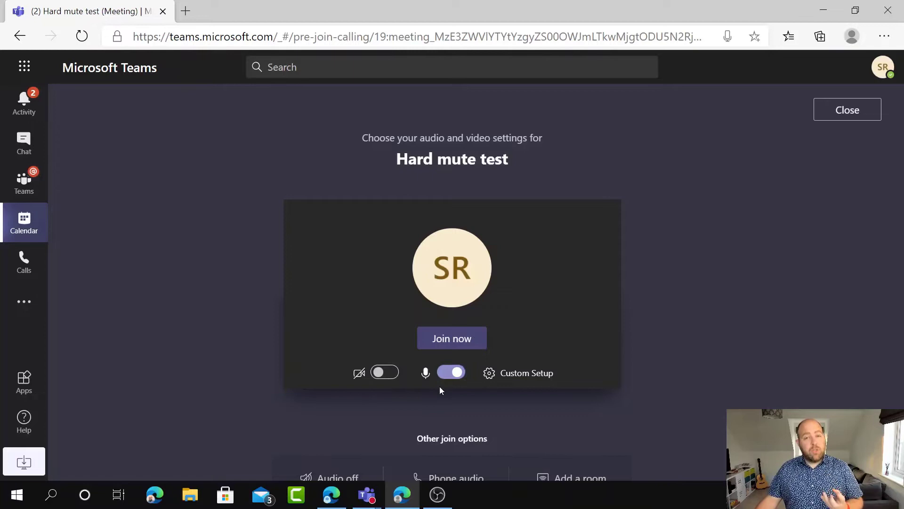
mouse_move(451, 373)
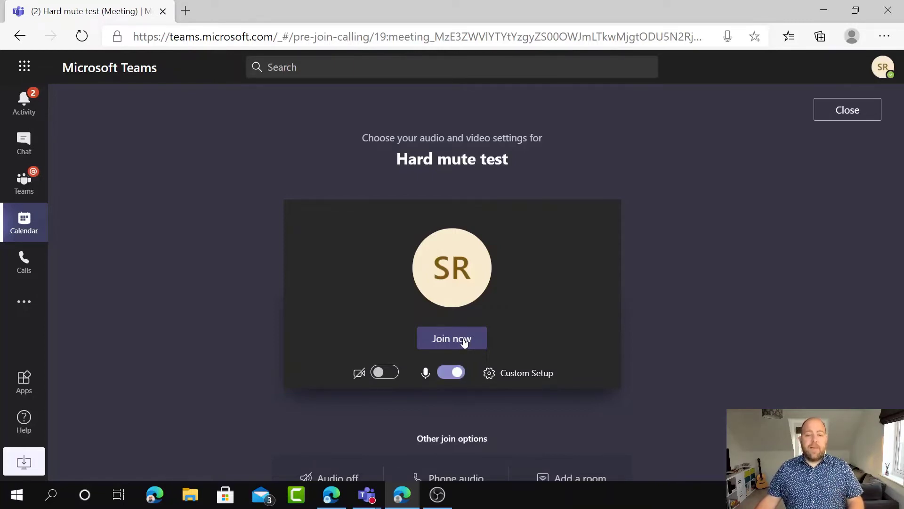
left_click(451, 338)
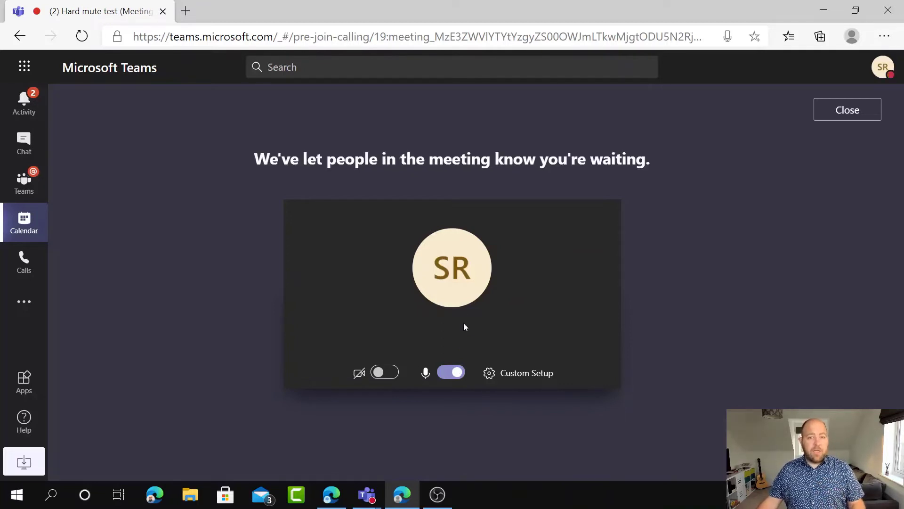
mouse_move(214, 206)
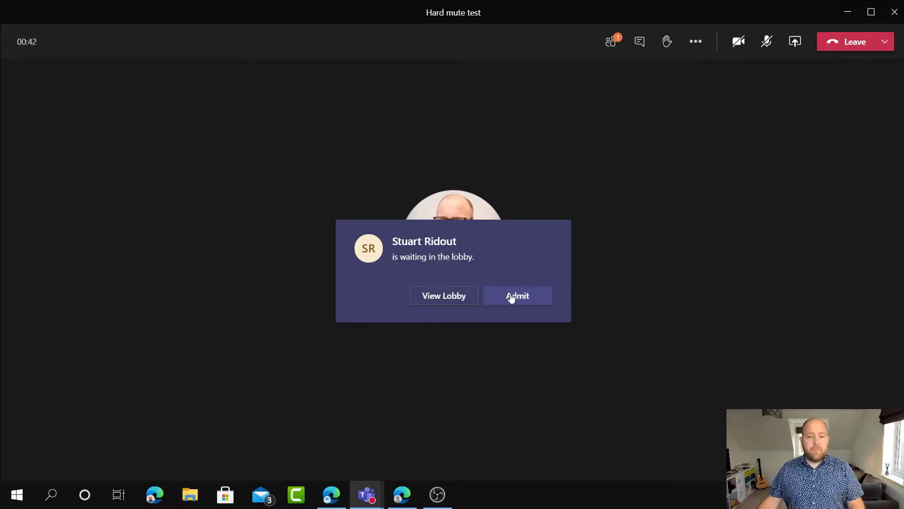
- Admit the waiting attendee from the lobby and dismiss their restriction warning banner
left_click(517, 295)
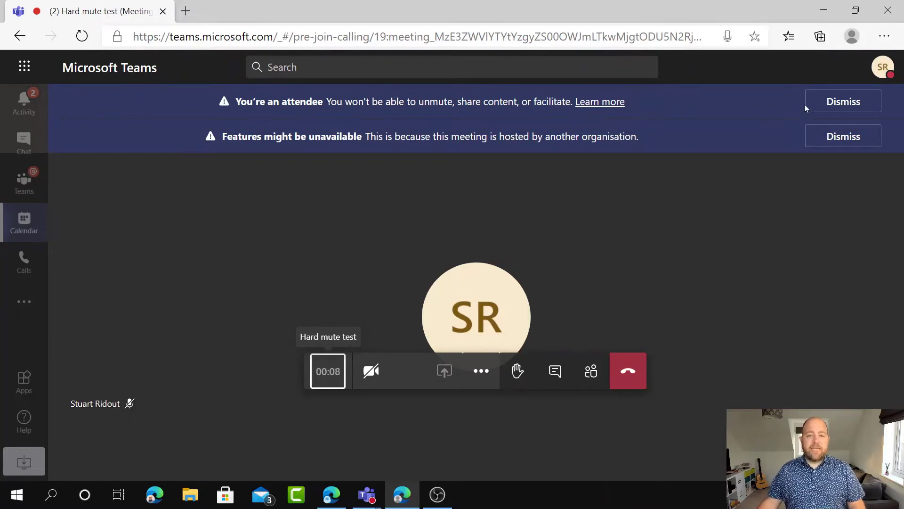
left_click(842, 100)
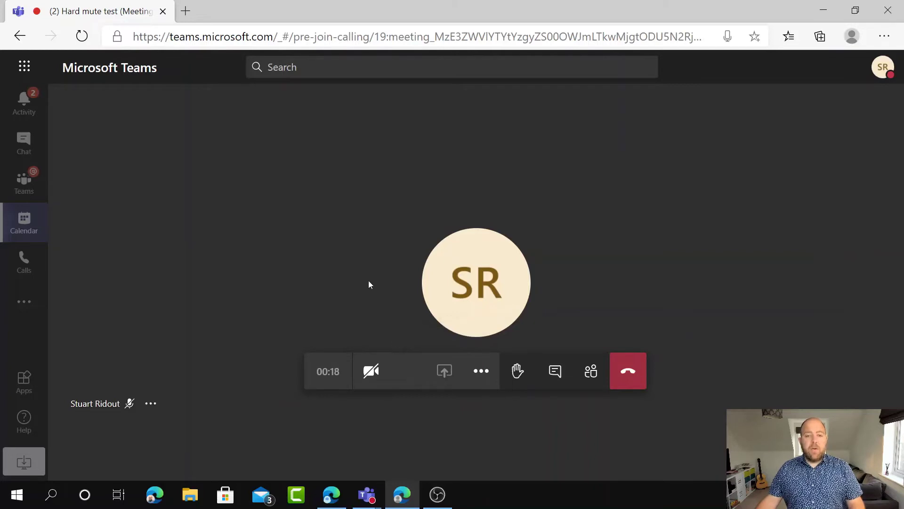
mouse_move(353, 291)
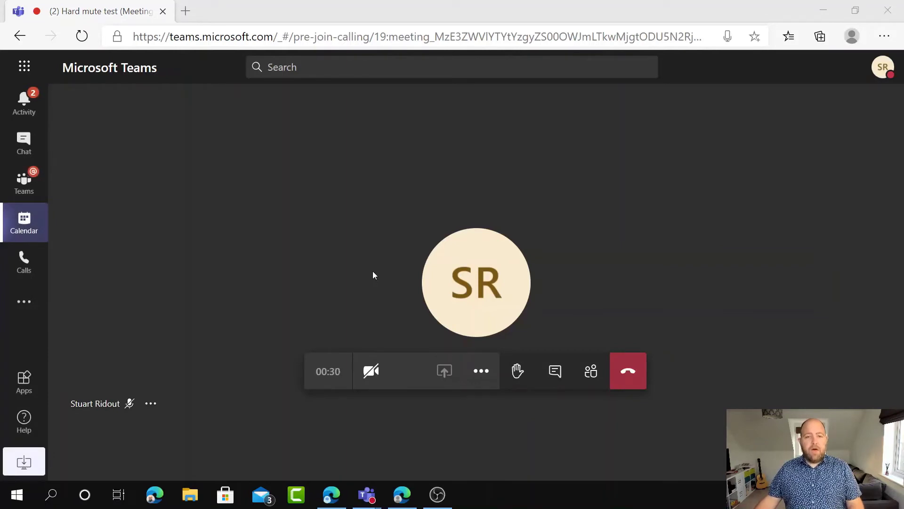
mouse_move(73, 97)
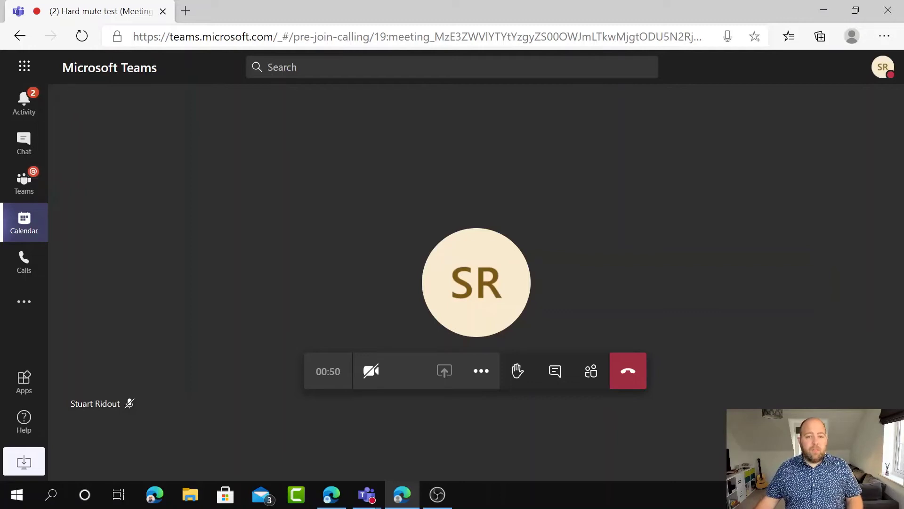
mouse_move(517, 371)
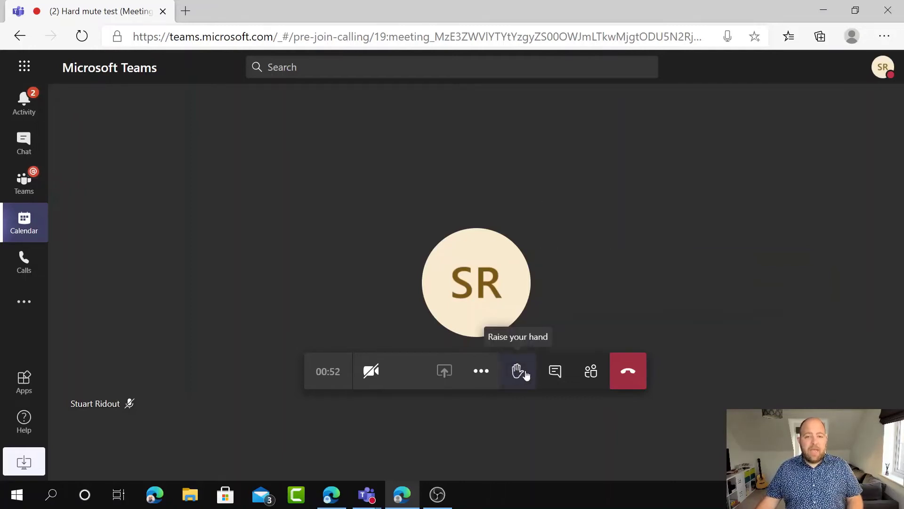
- Raise the external attendee's hand in the web meeting to ask to speak
left_click(517, 371)
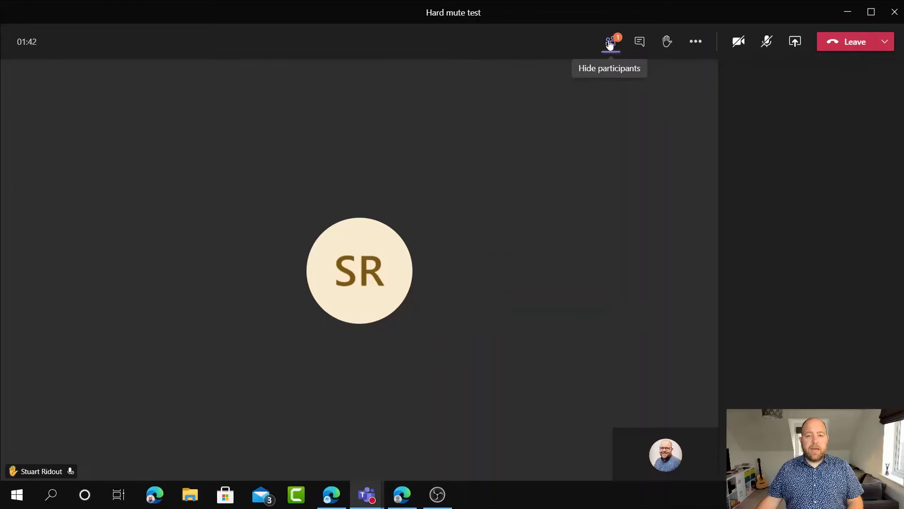
- From the Participants list, allow the external attendee to unmute
left_click(610, 40)
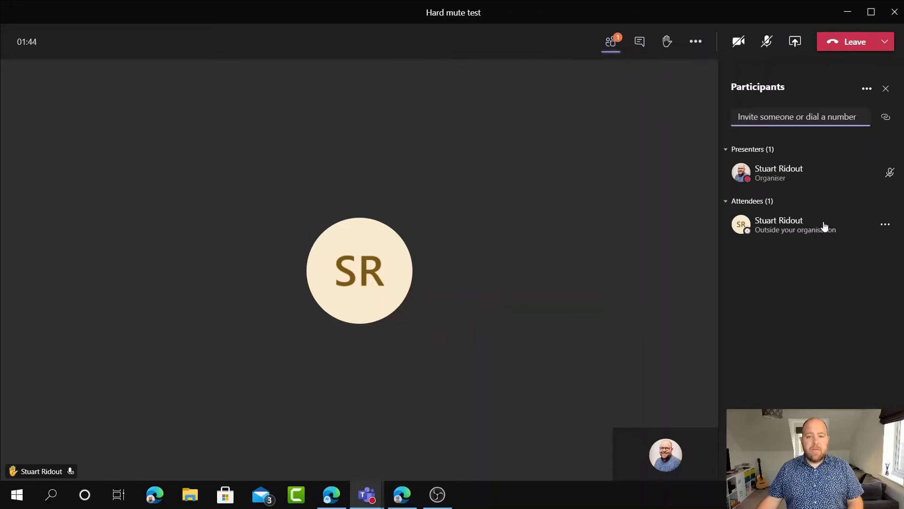
left_click(885, 224)
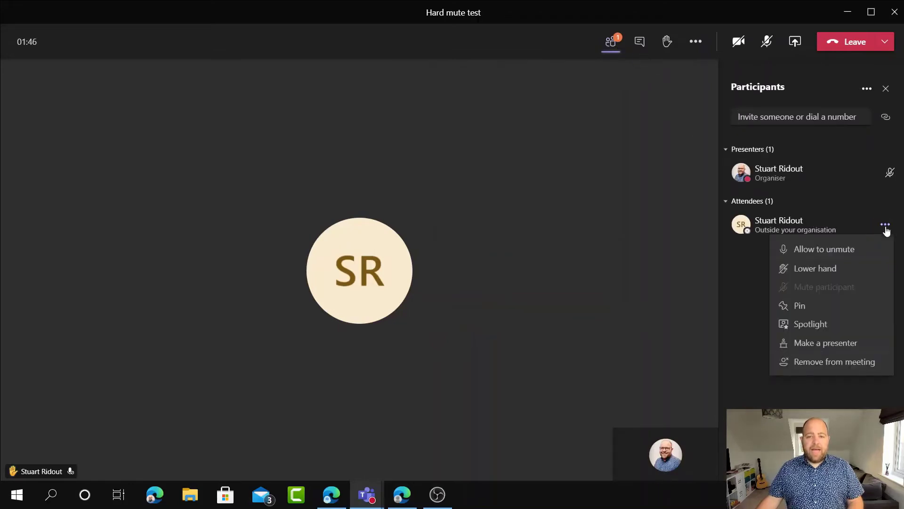
mouse_move(831, 249)
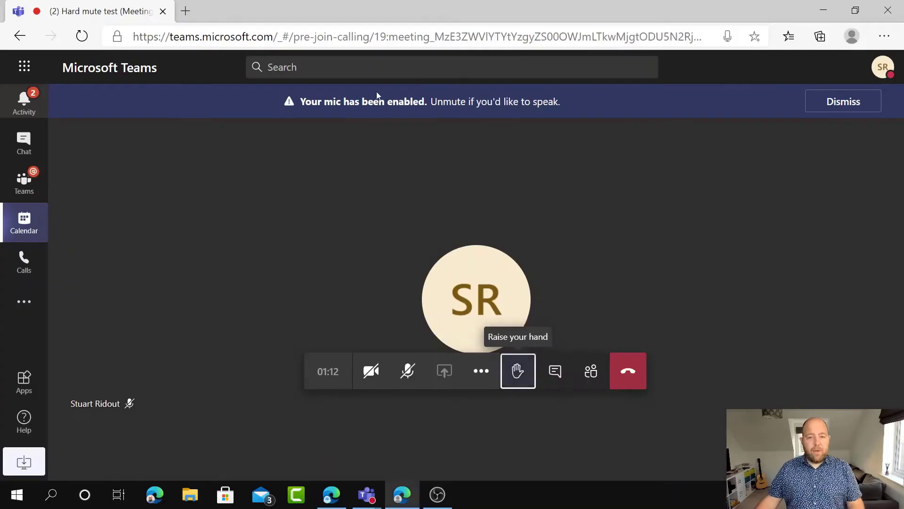
mouse_move(453, 114)
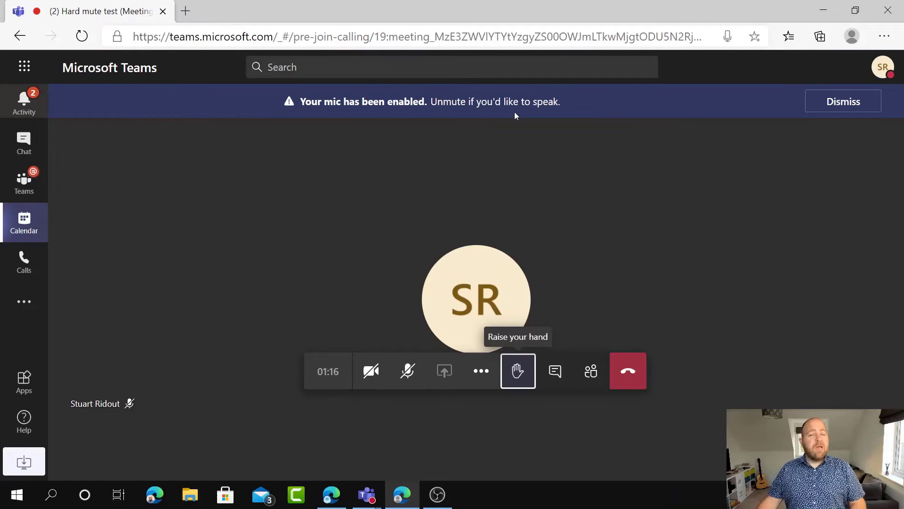
left_click(842, 100)
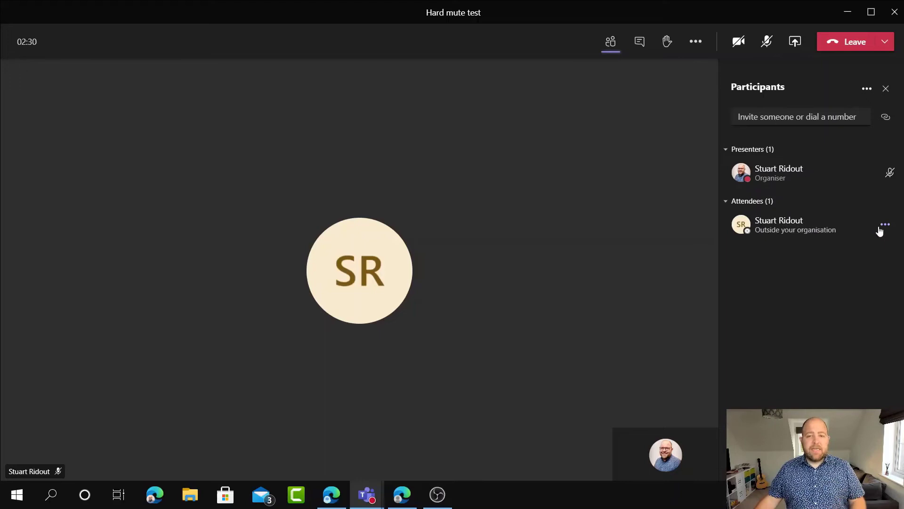
- Make the external attendee a presenter and confirm the role change
left_click(884, 224)
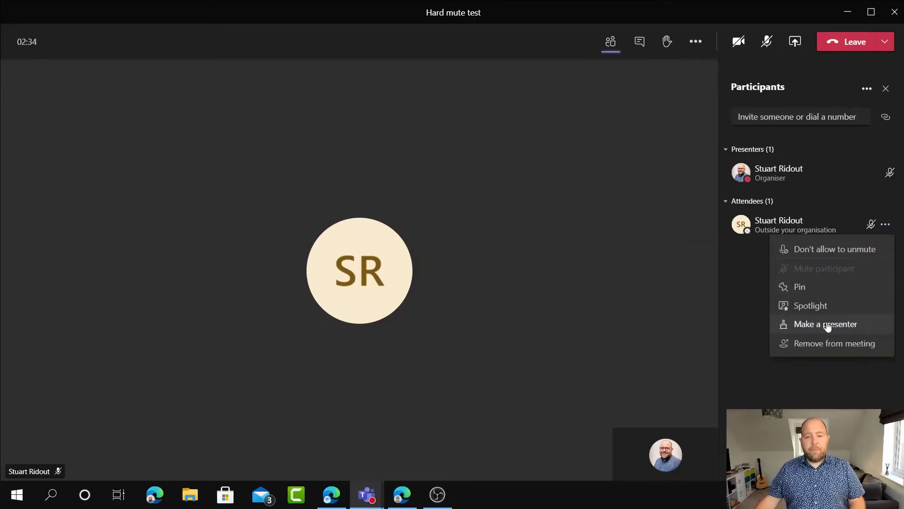
left_click(825, 323)
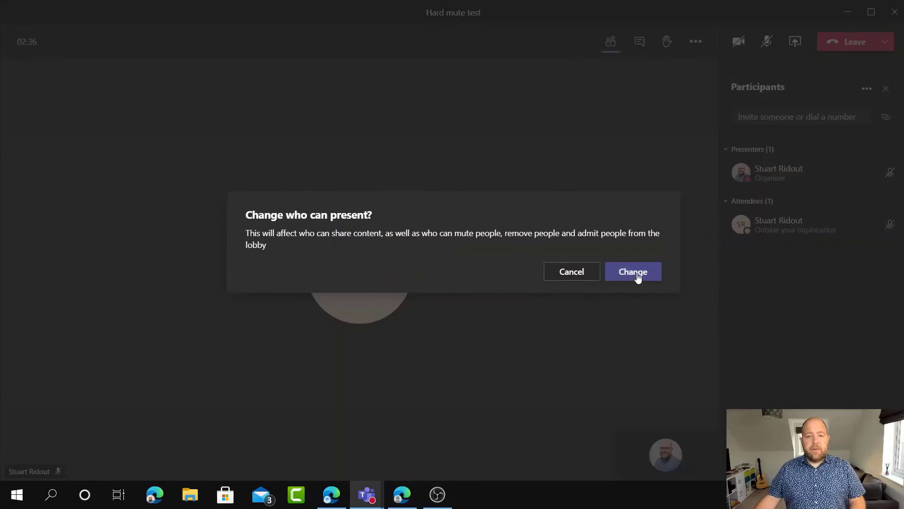
left_click(633, 271)
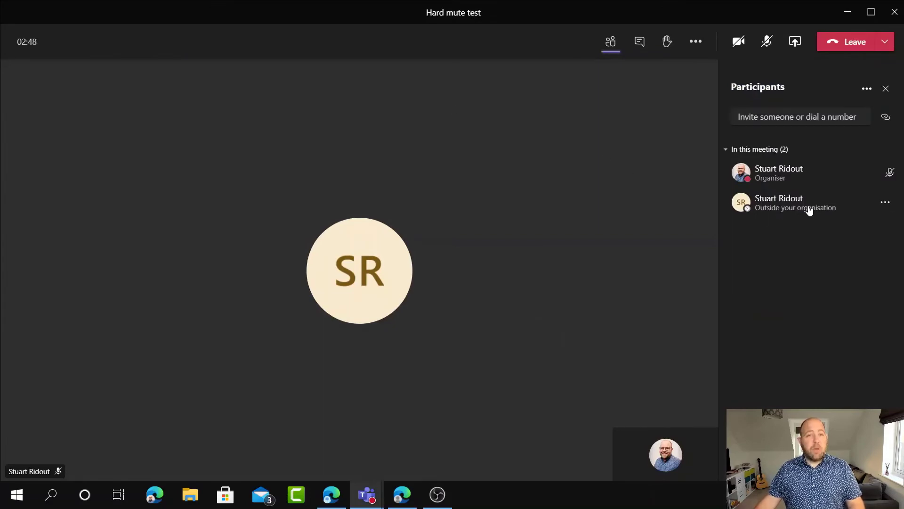
- Make the external participant an attendee again and confirm the change
left_click(885, 203)
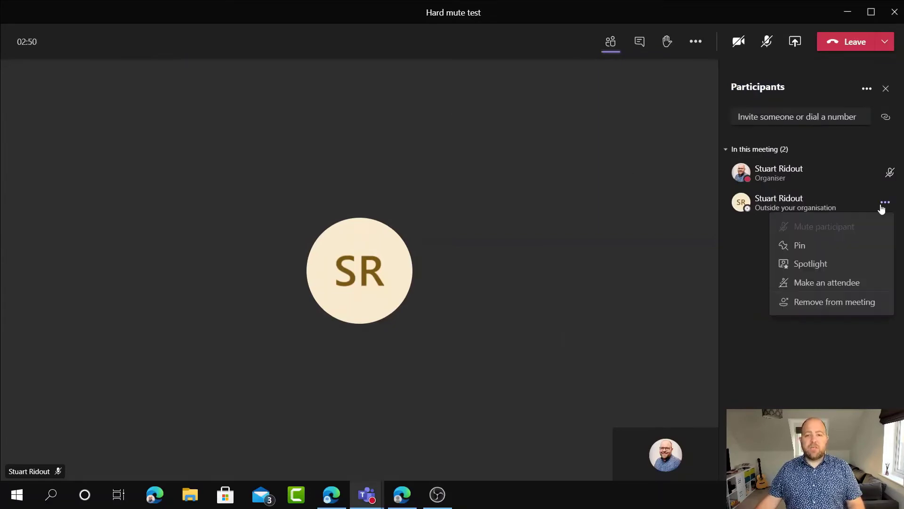
left_click(826, 282)
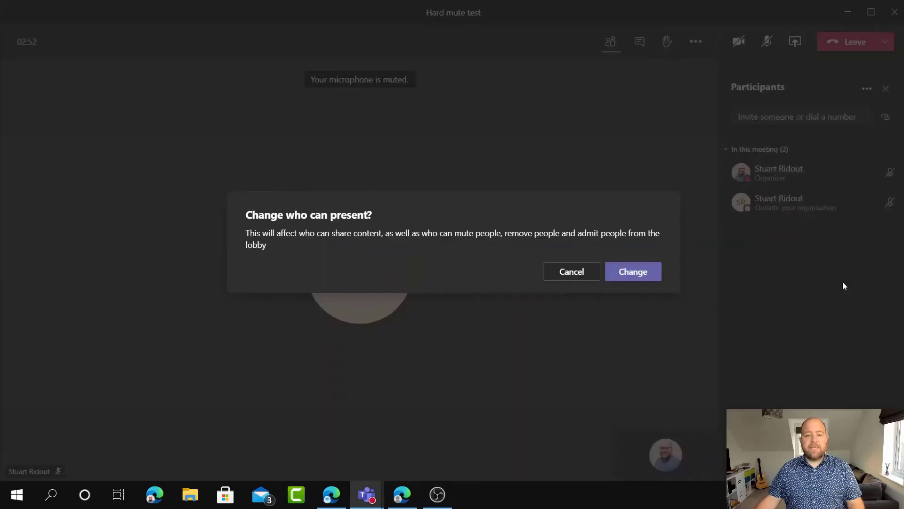
left_click(632, 271)
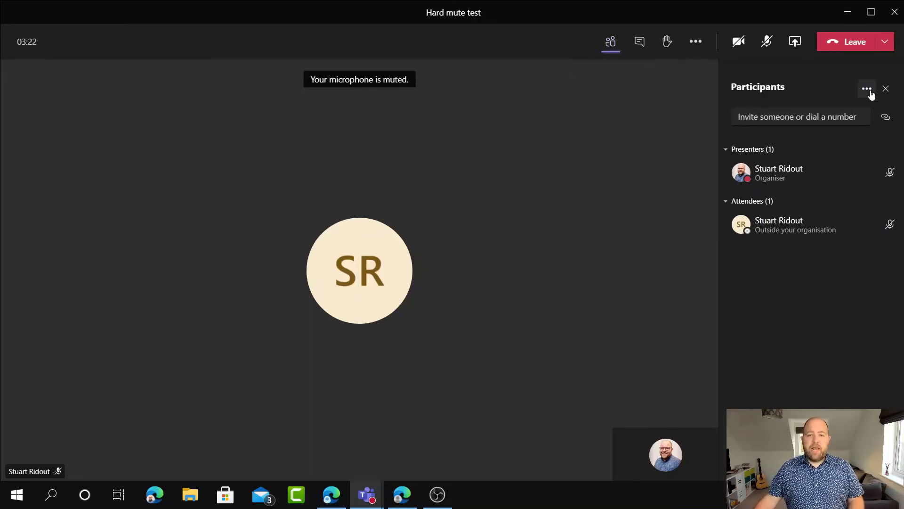
- Allow all attendees in the meeting to unmute themselves
left_click(867, 88)
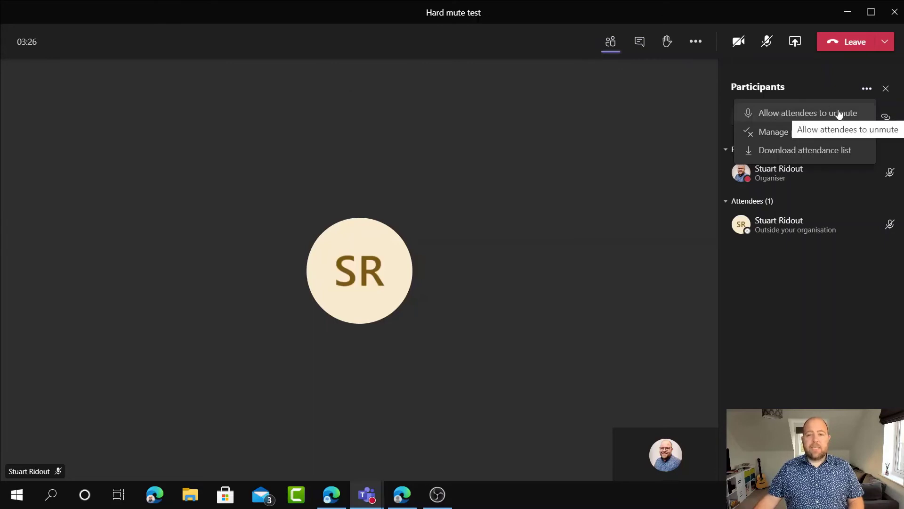
left_click(807, 112)
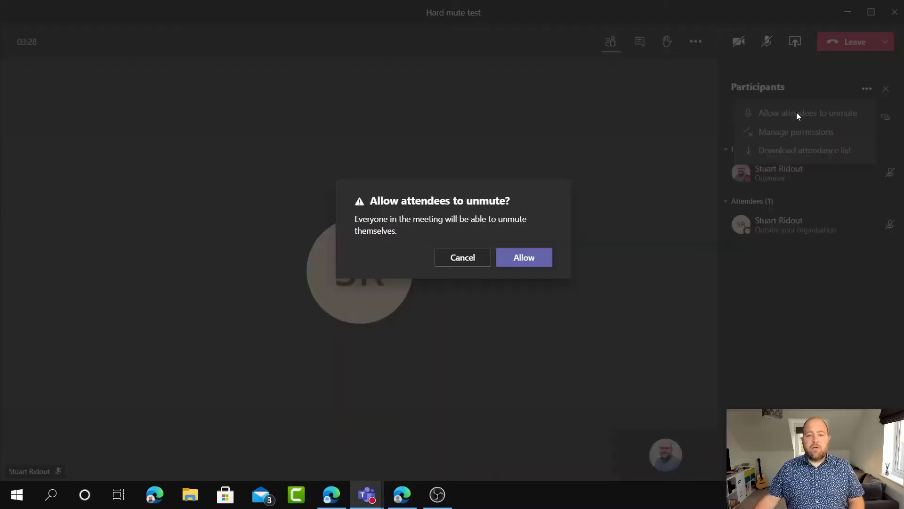
left_click(522, 257)
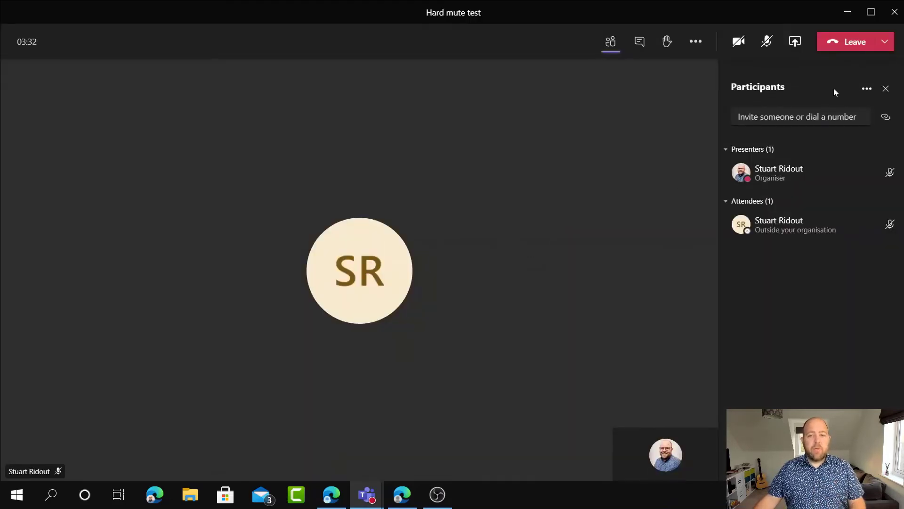
- Block attendees from unmuting again, then go to Manage permissions
left_click(867, 88)
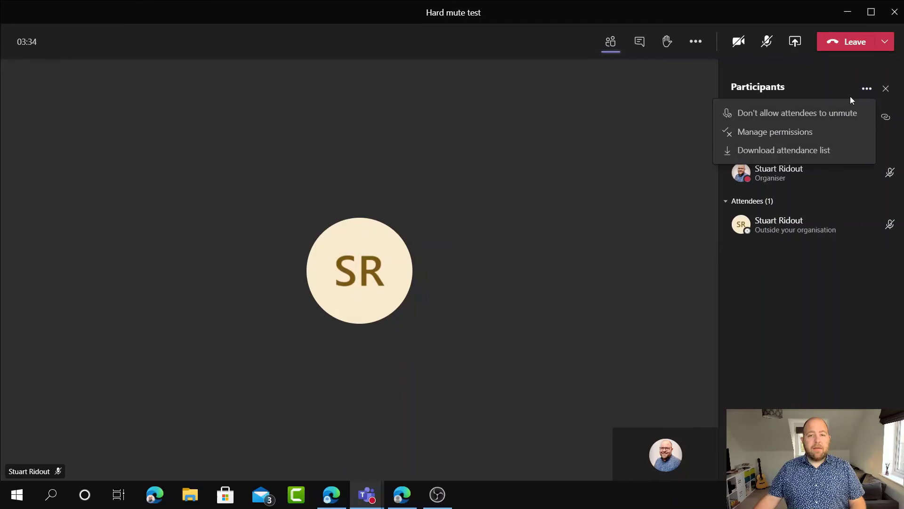
left_click(796, 112)
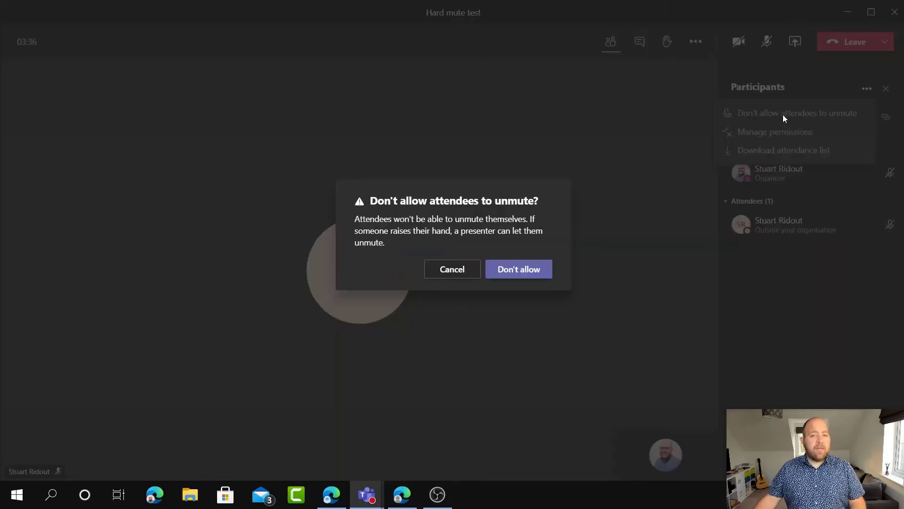
left_click(518, 268)
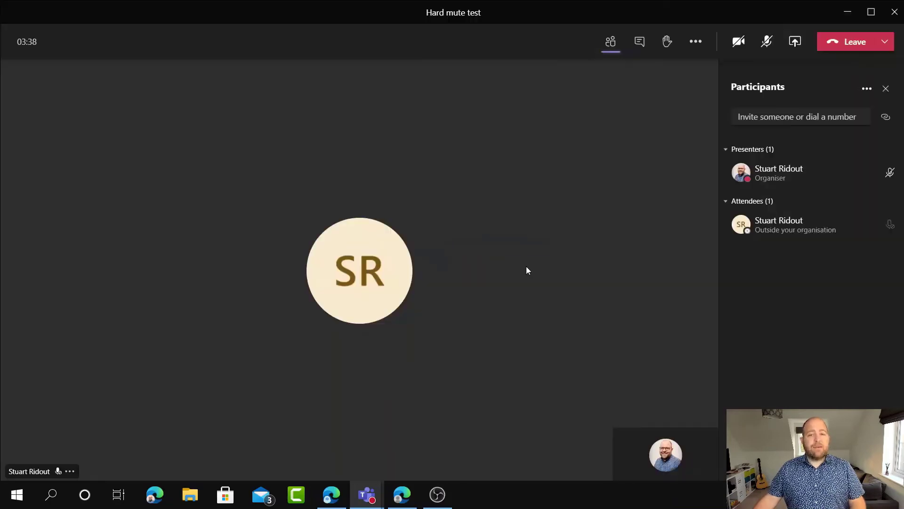
left_click(866, 88)
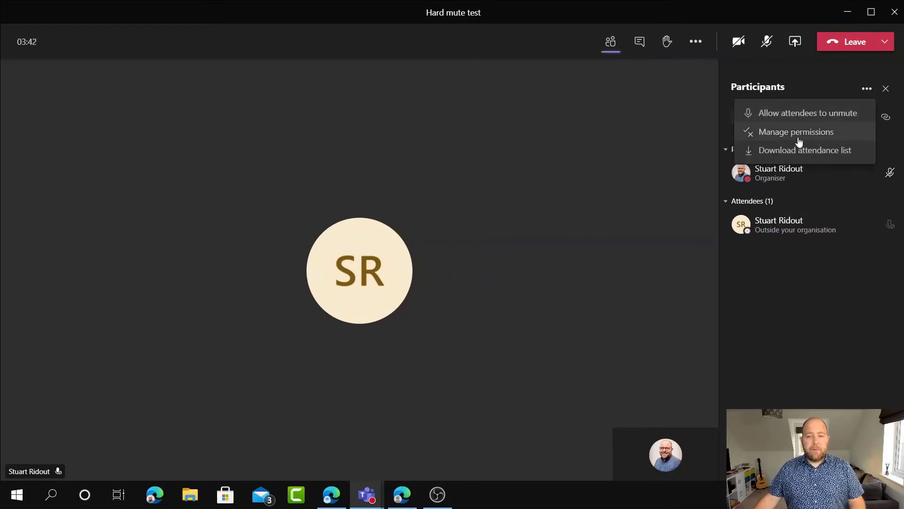
left_click(794, 132)
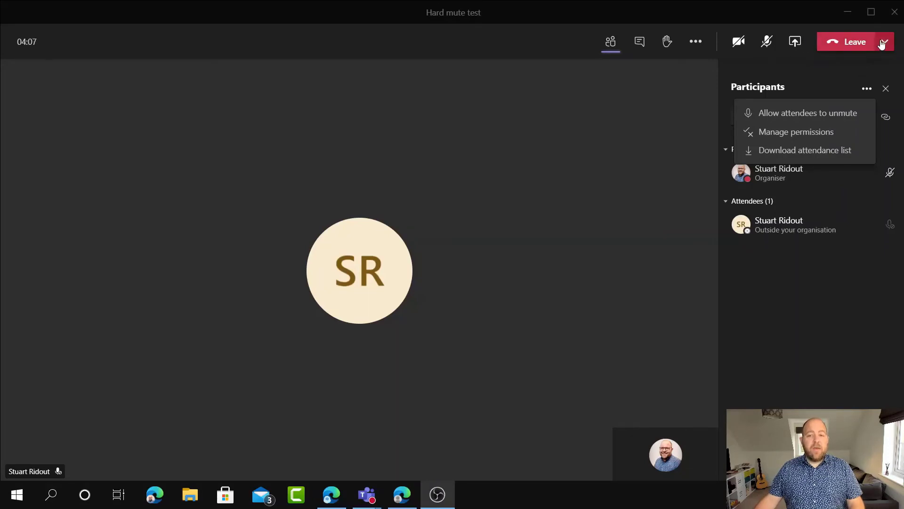
- Choose End meeting from the Leave menu to prompt ending for everyone
left_click(884, 42)
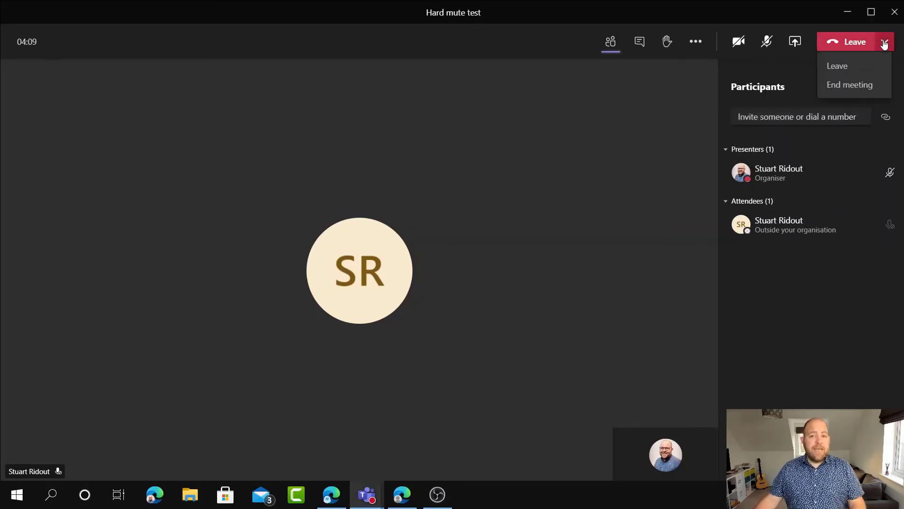
mouse_move(849, 85)
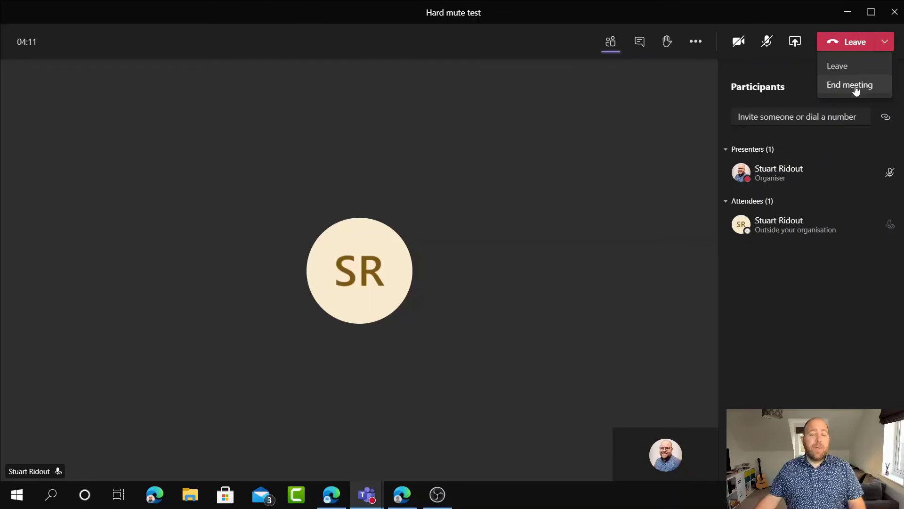
left_click(849, 84)
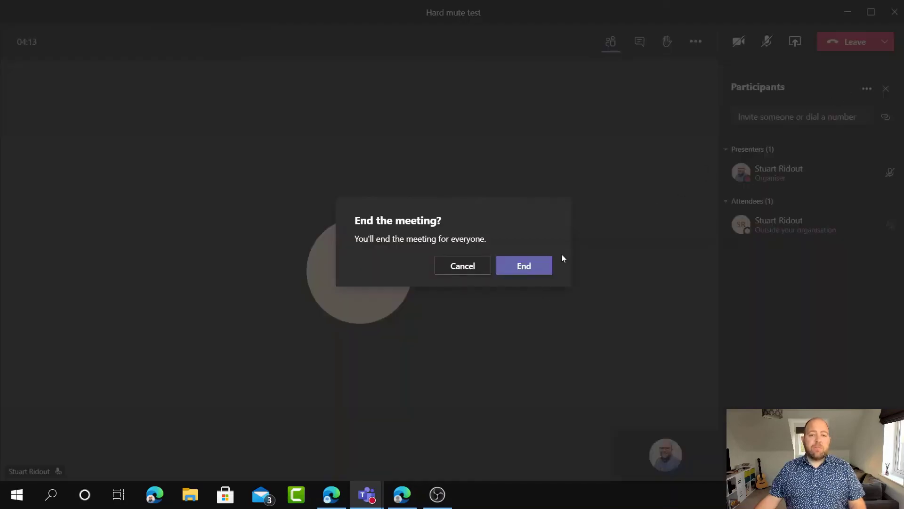